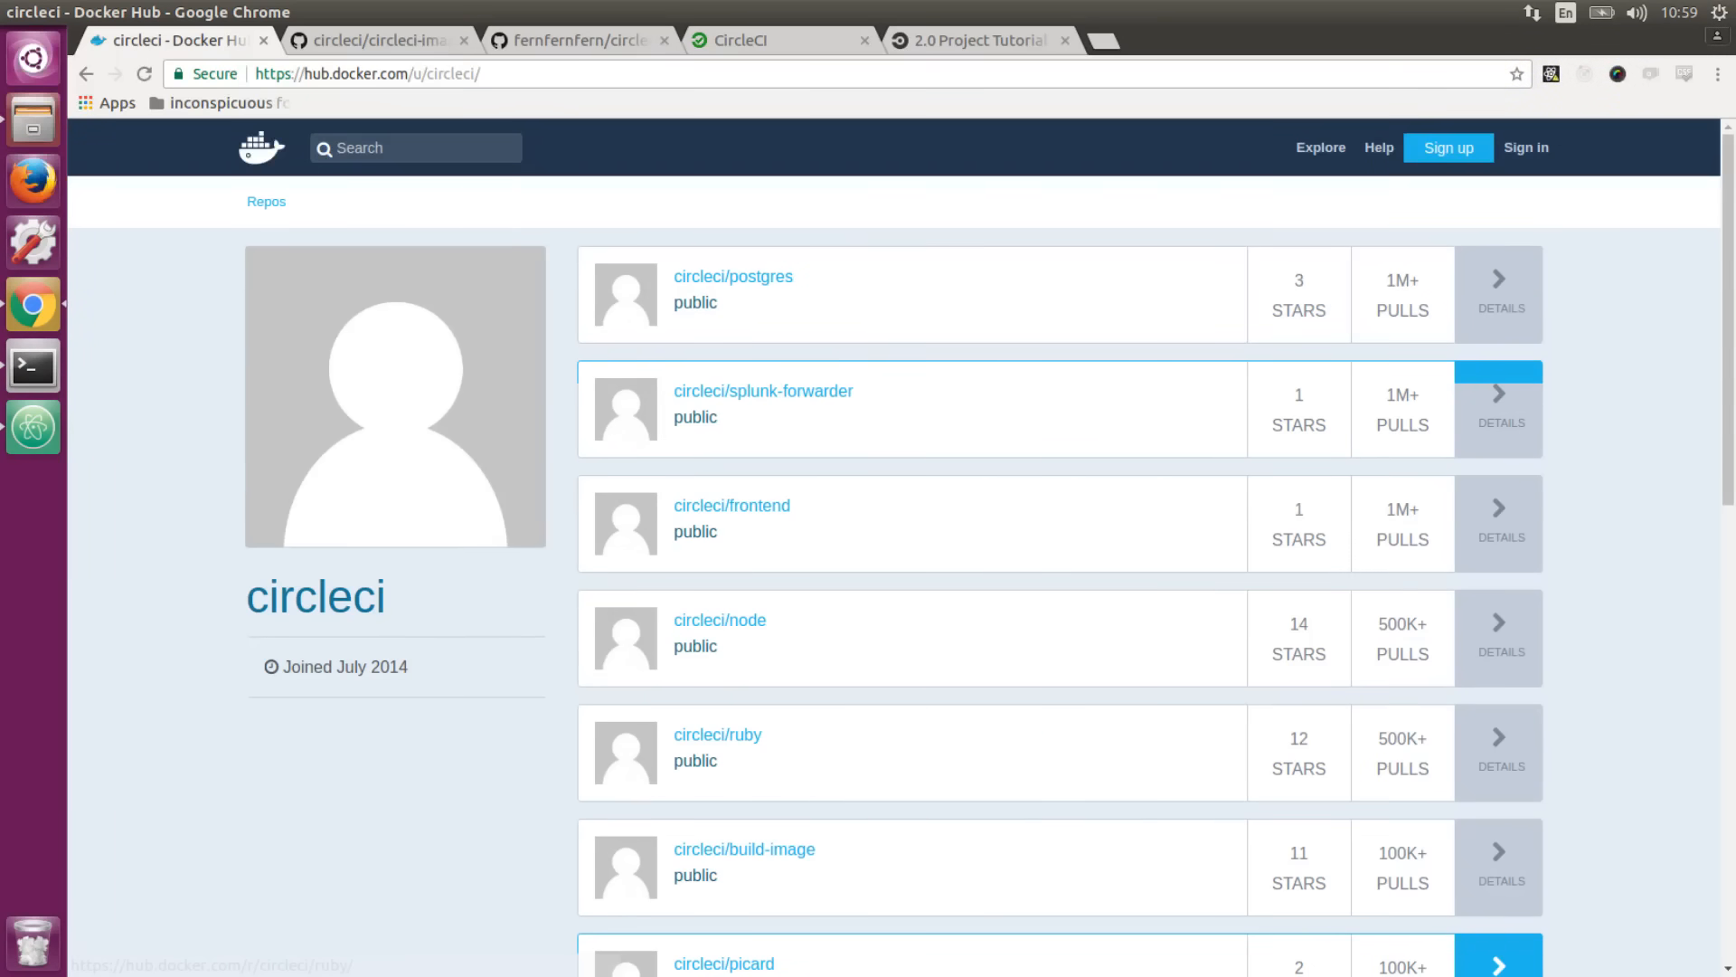
mouse_move(500, 783)
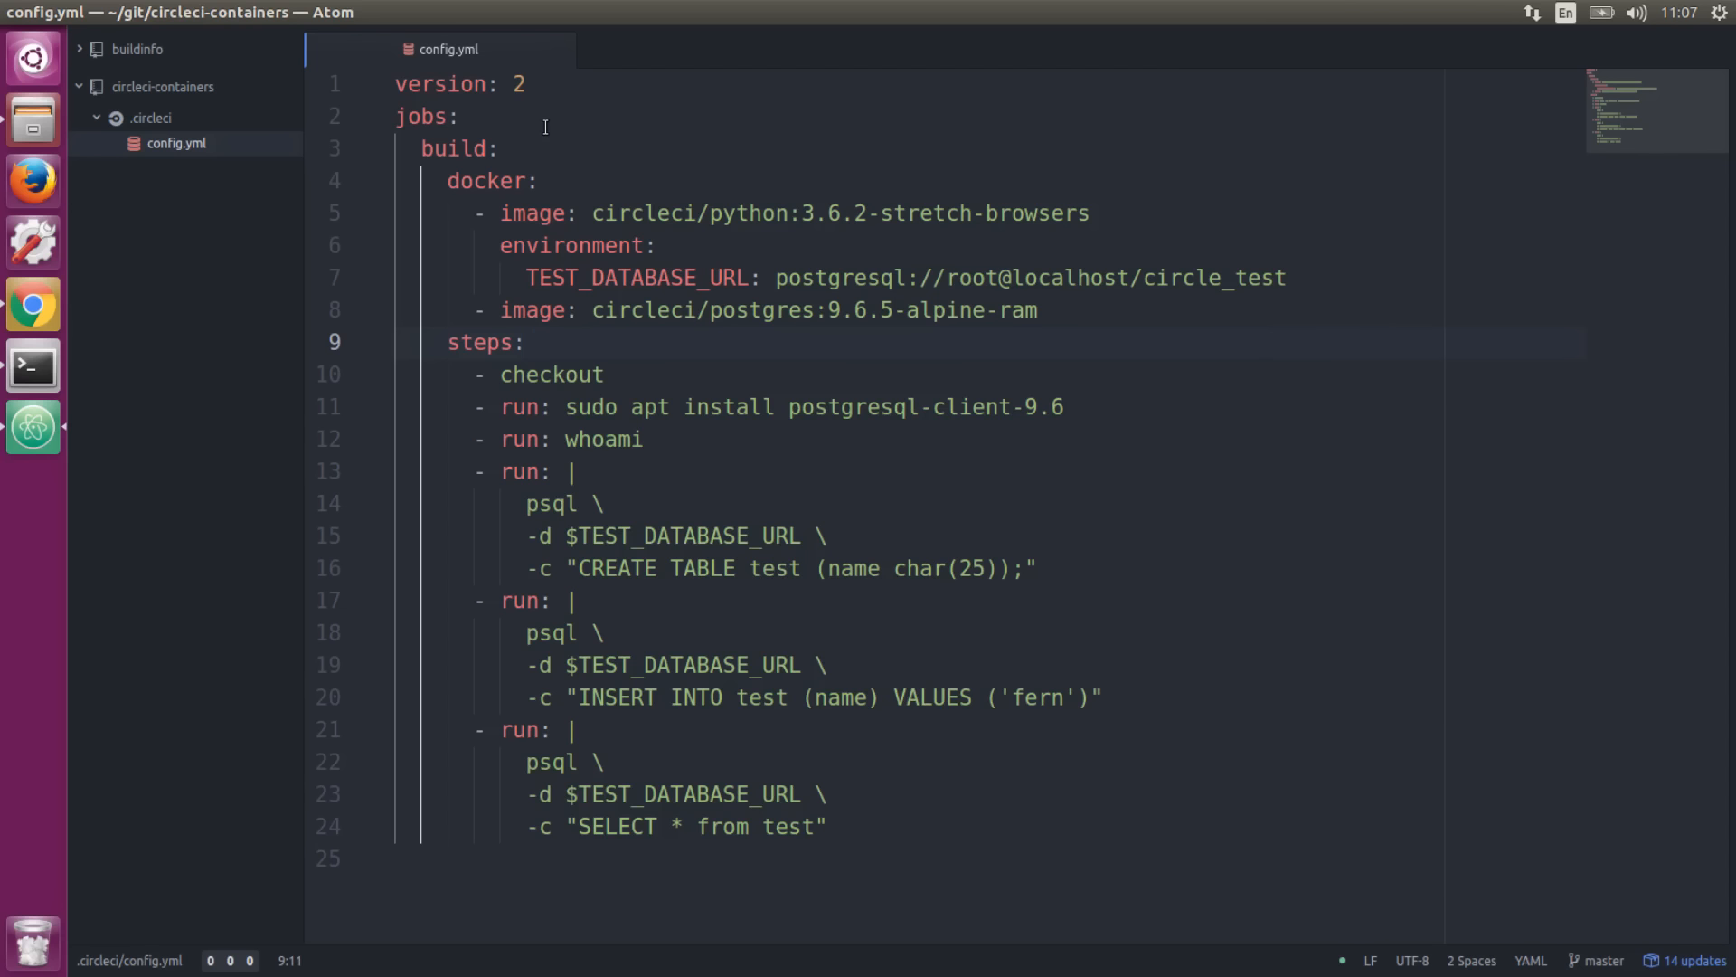
click(524, 342)
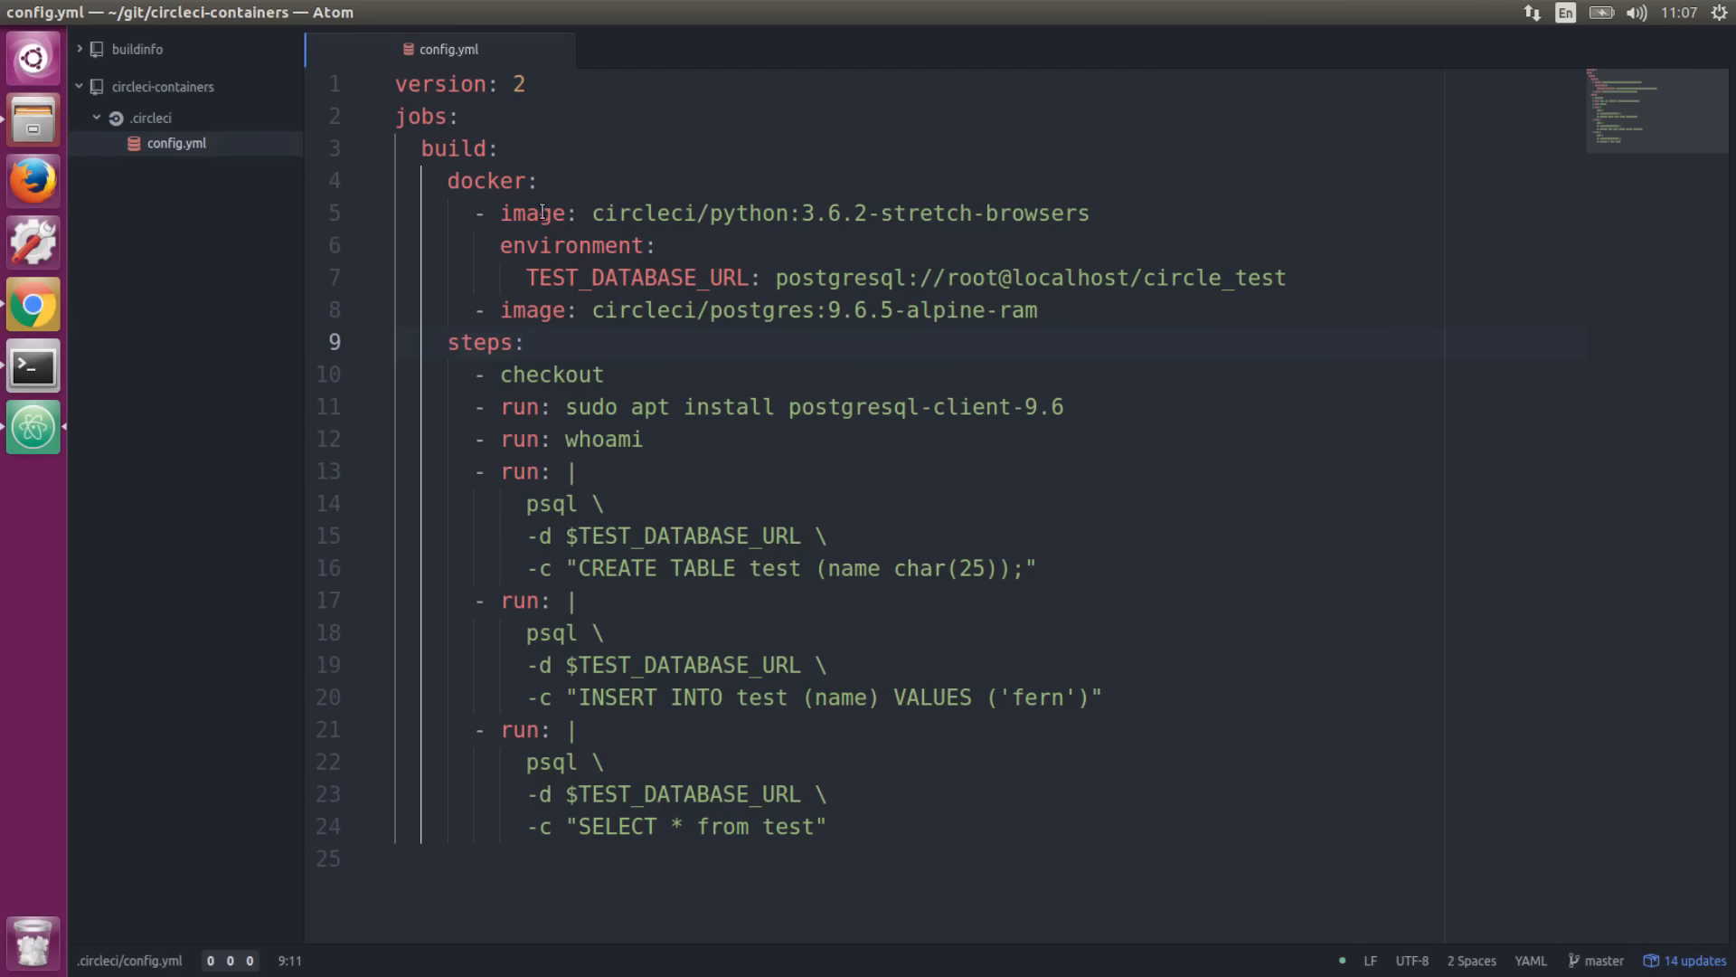
click(526, 341)
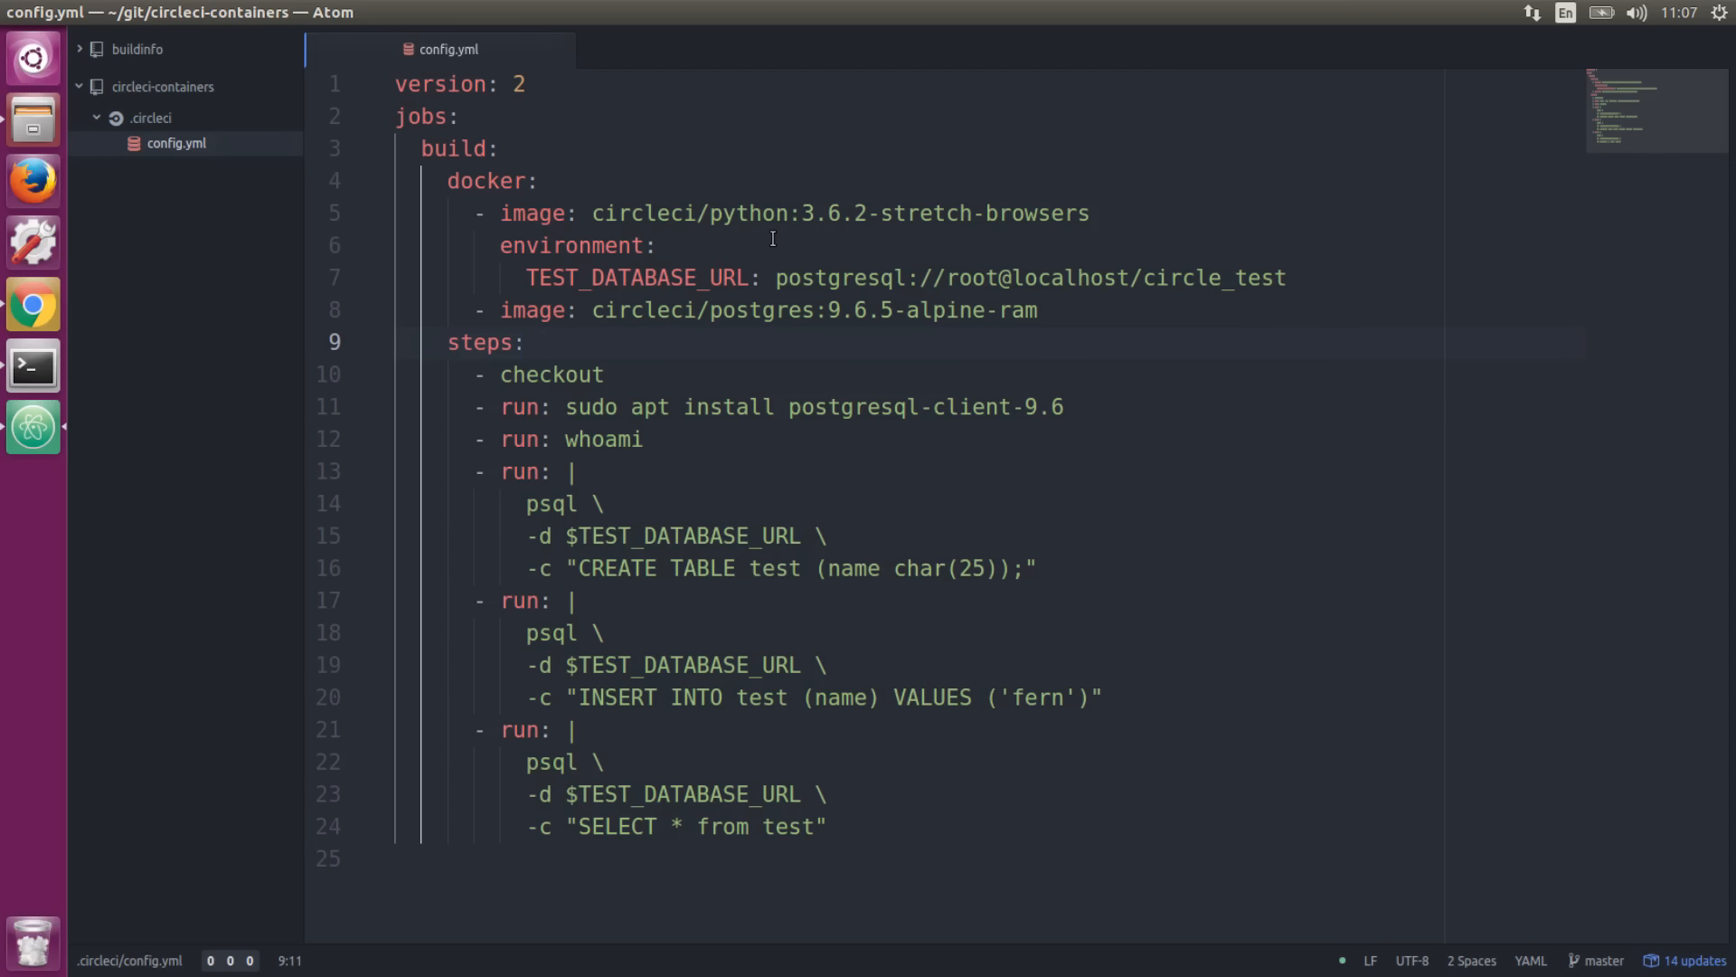
click(524, 342)
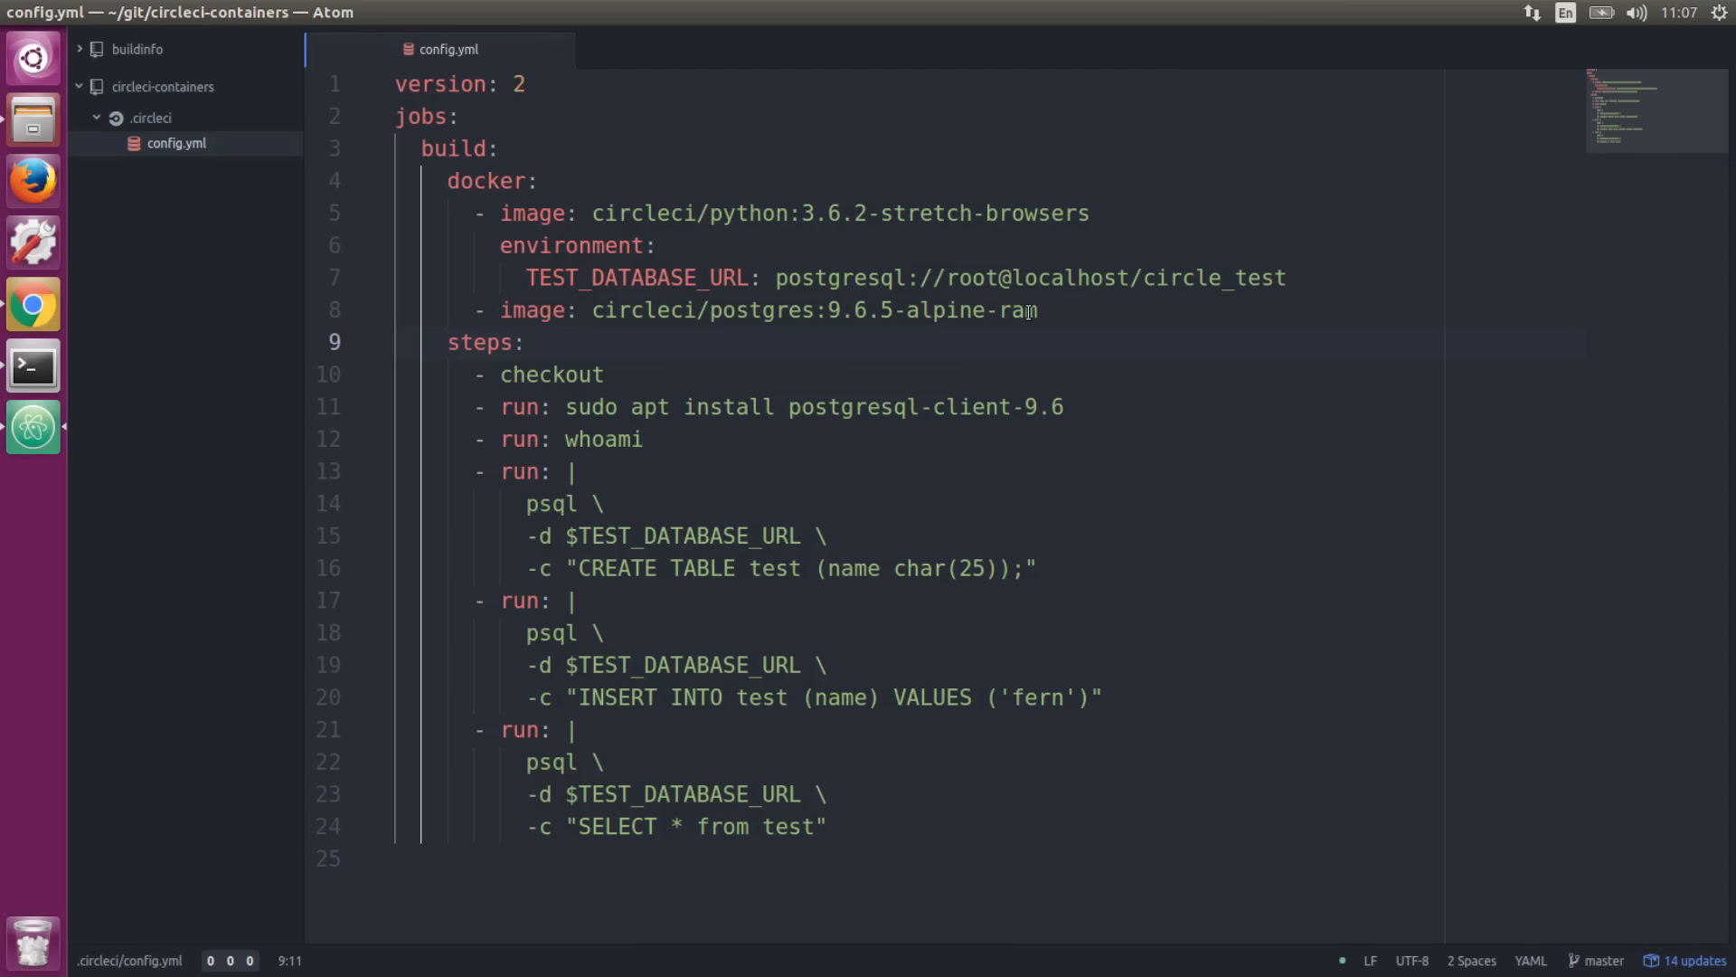
click(525, 342)
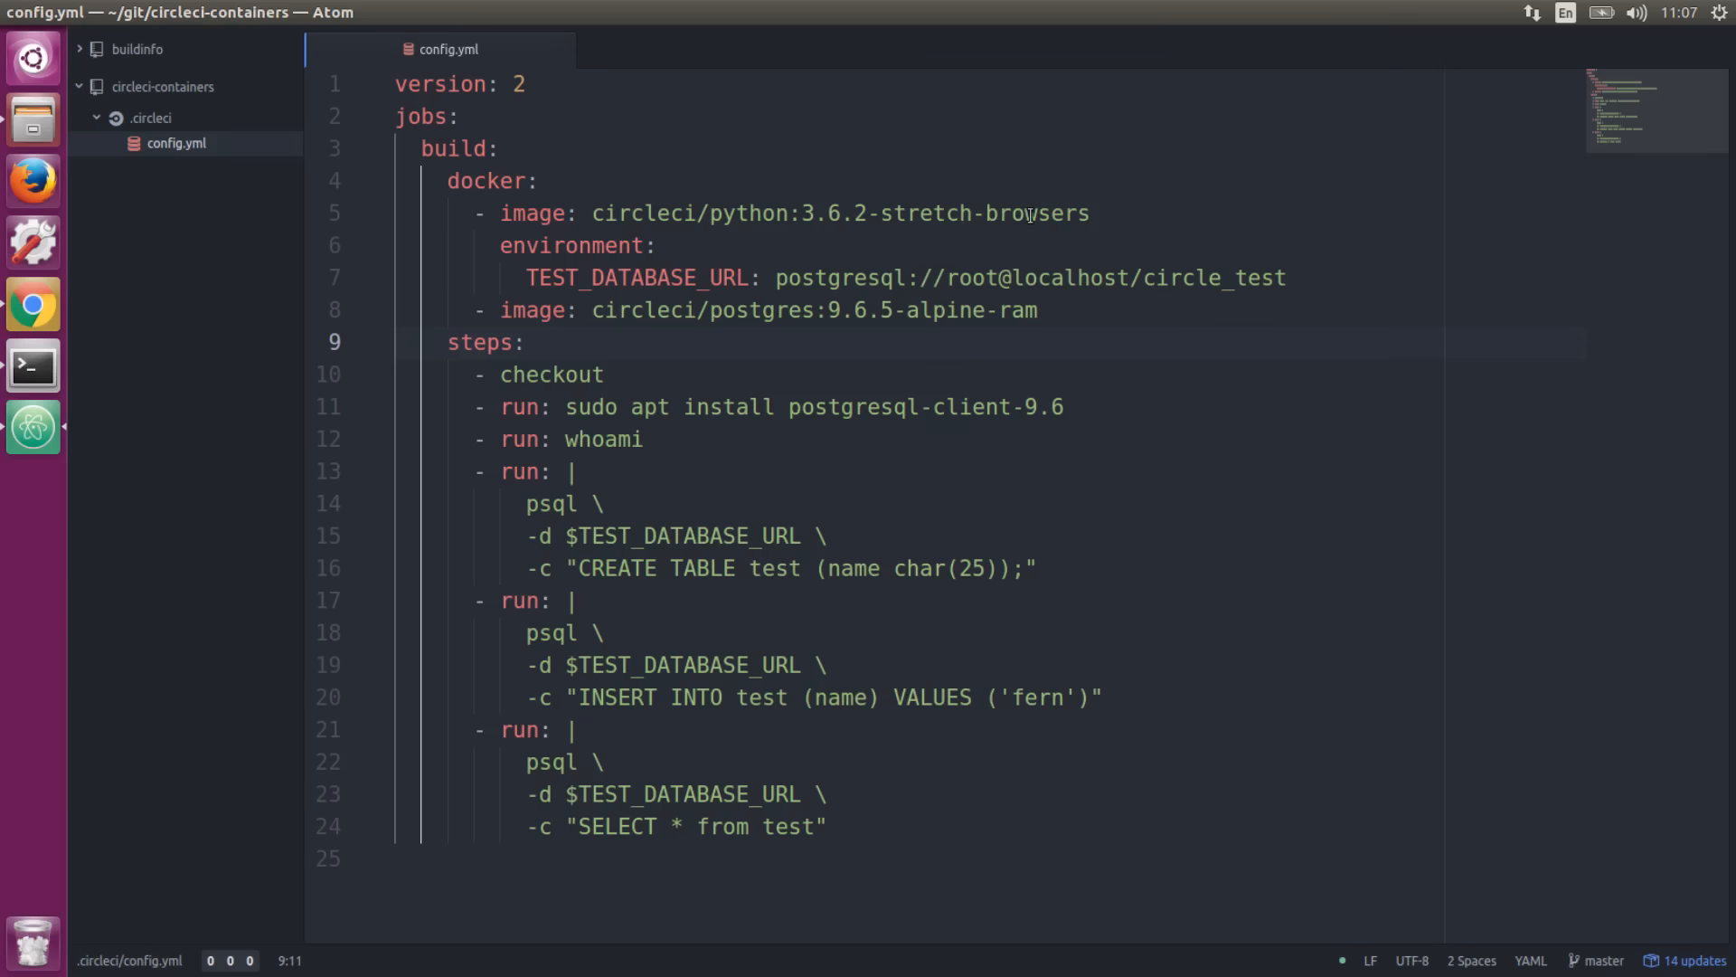
click(525, 342)
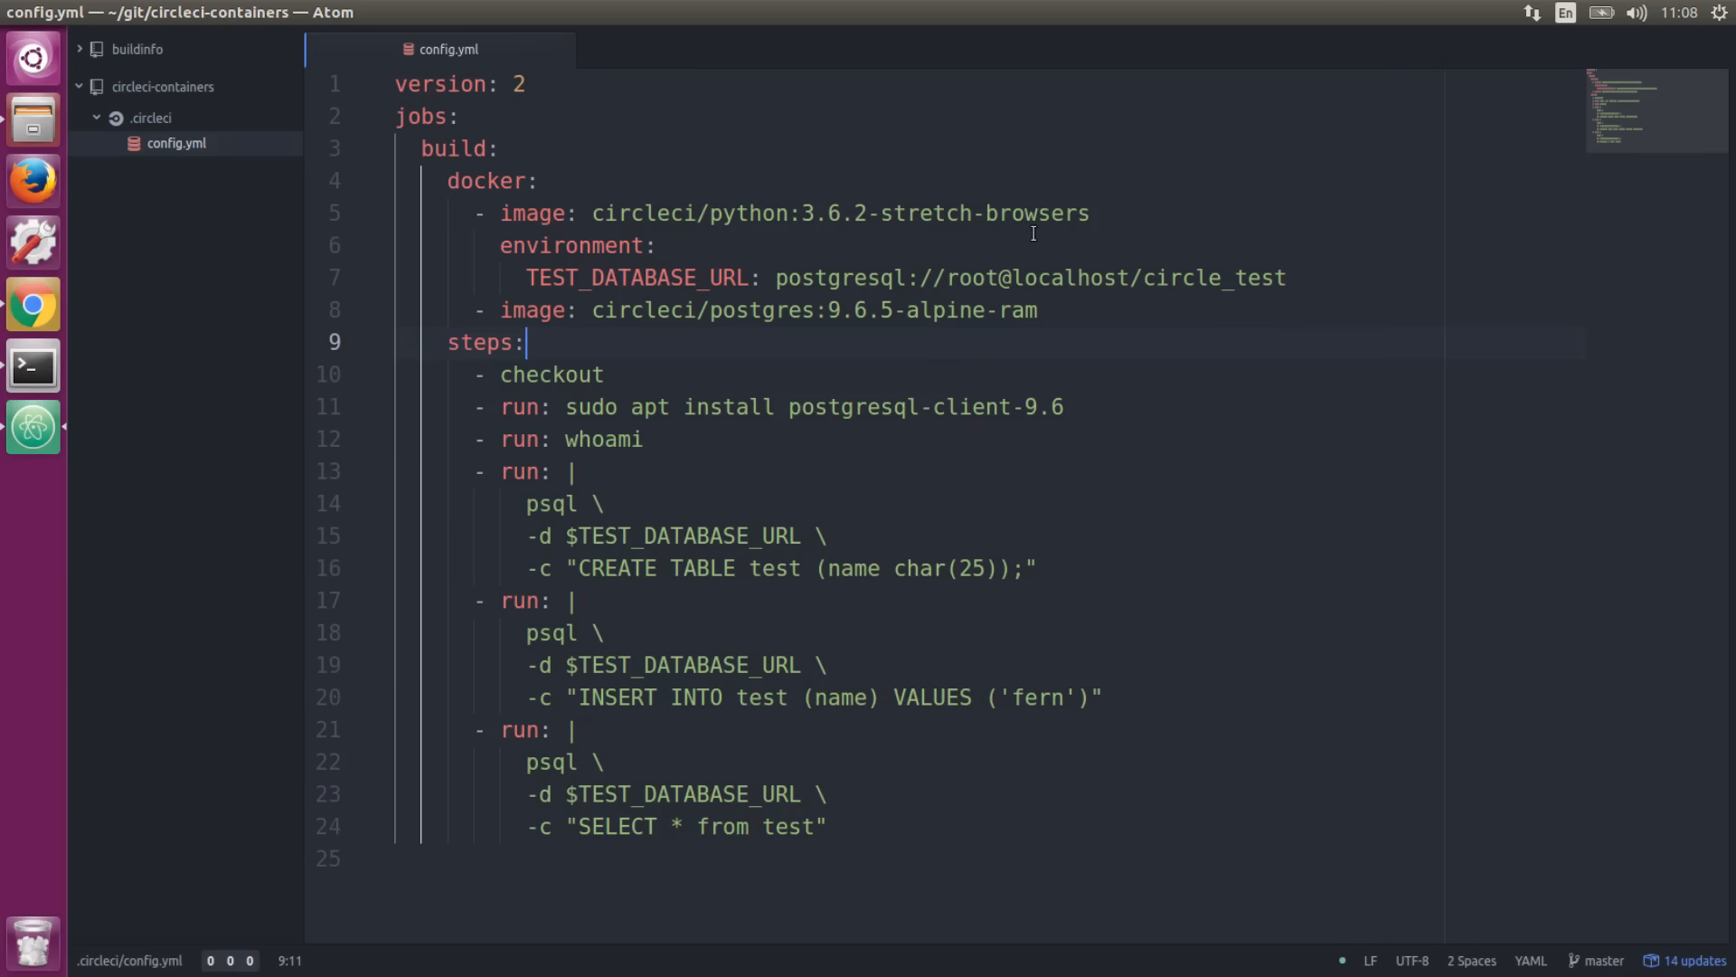
click(658, 245)
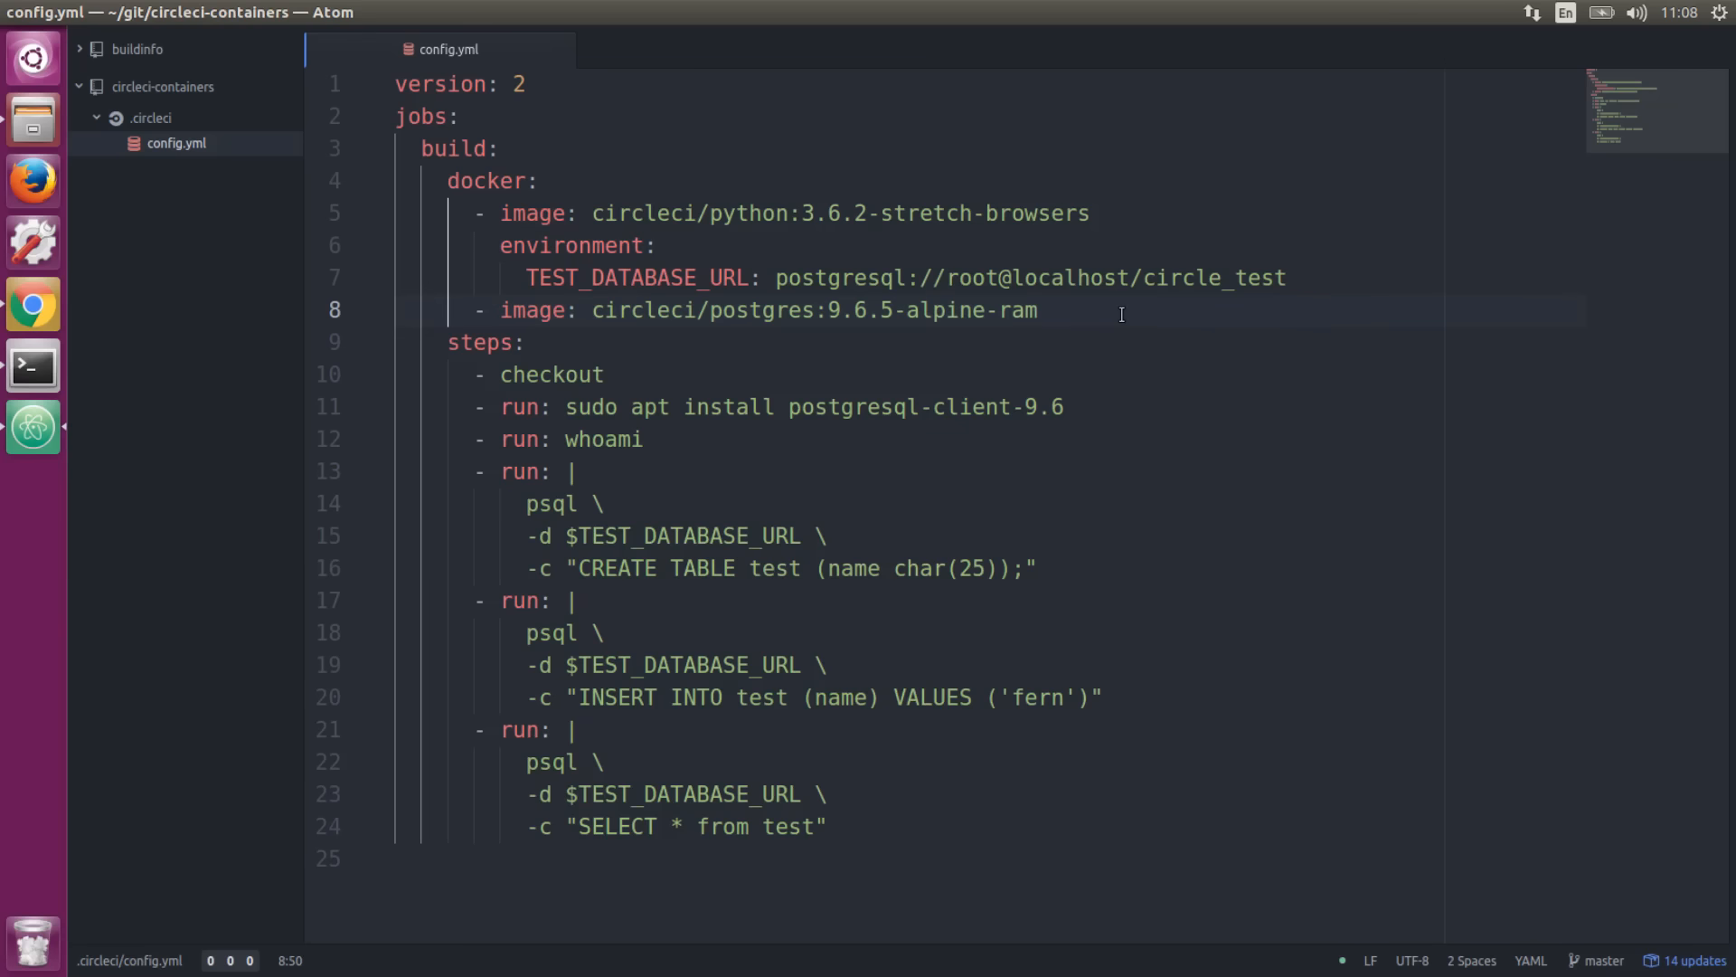
click(1038, 309)
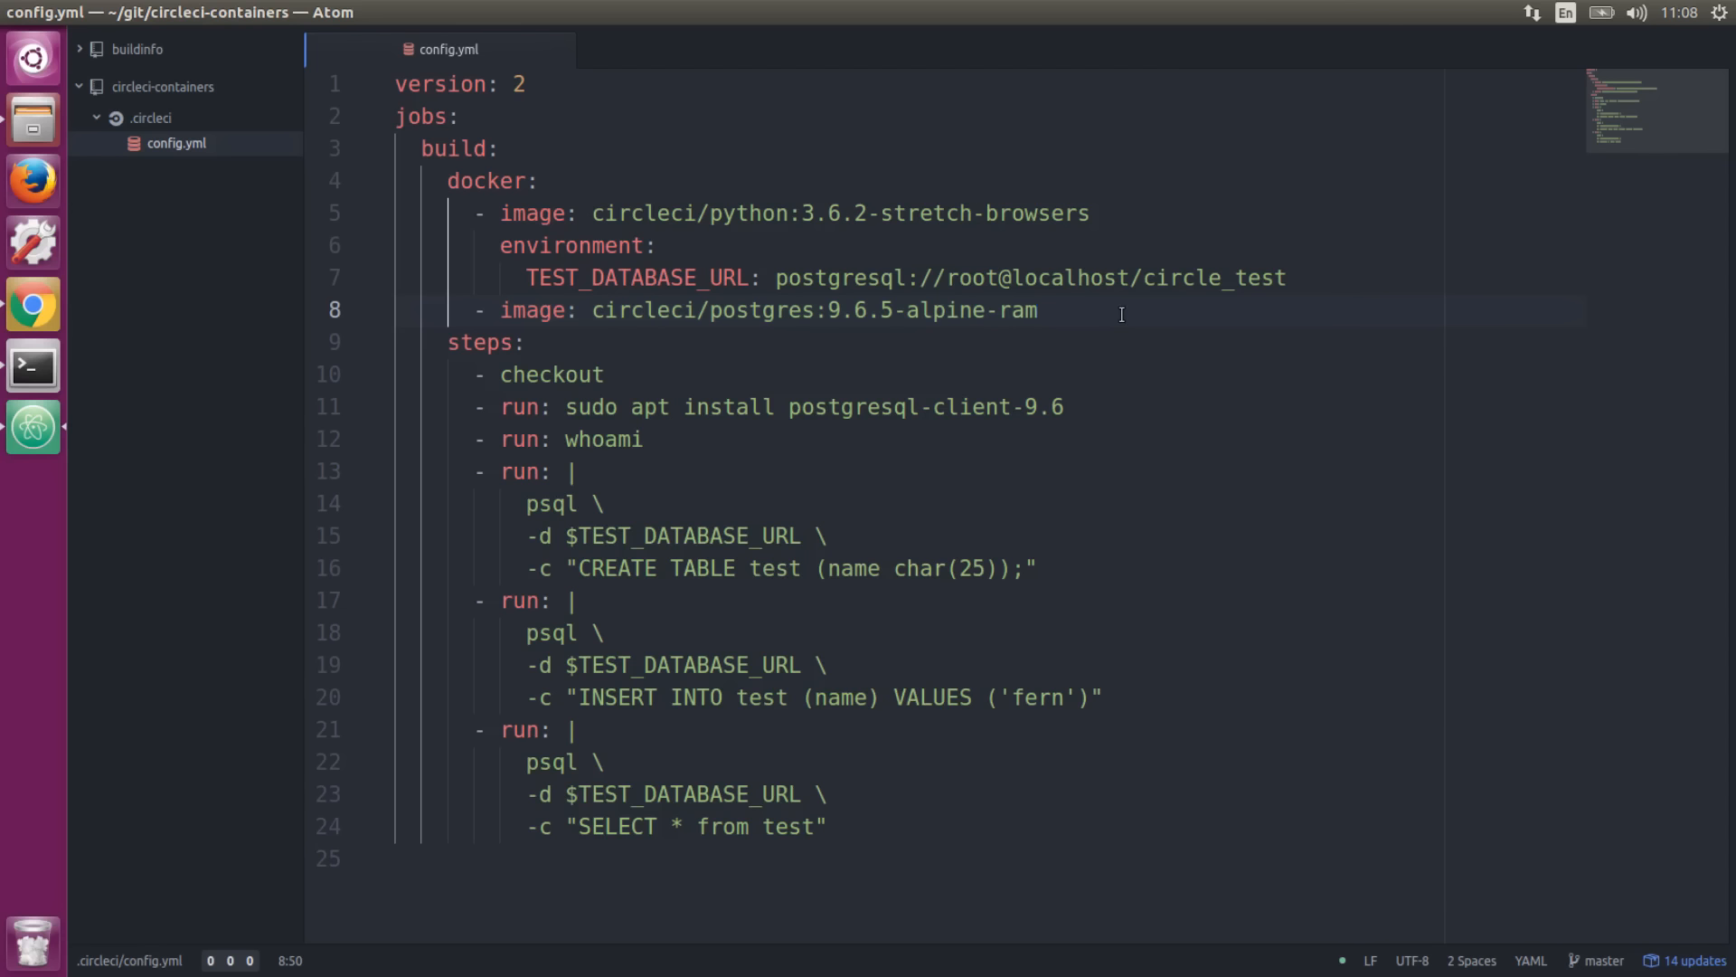
click(1036, 309)
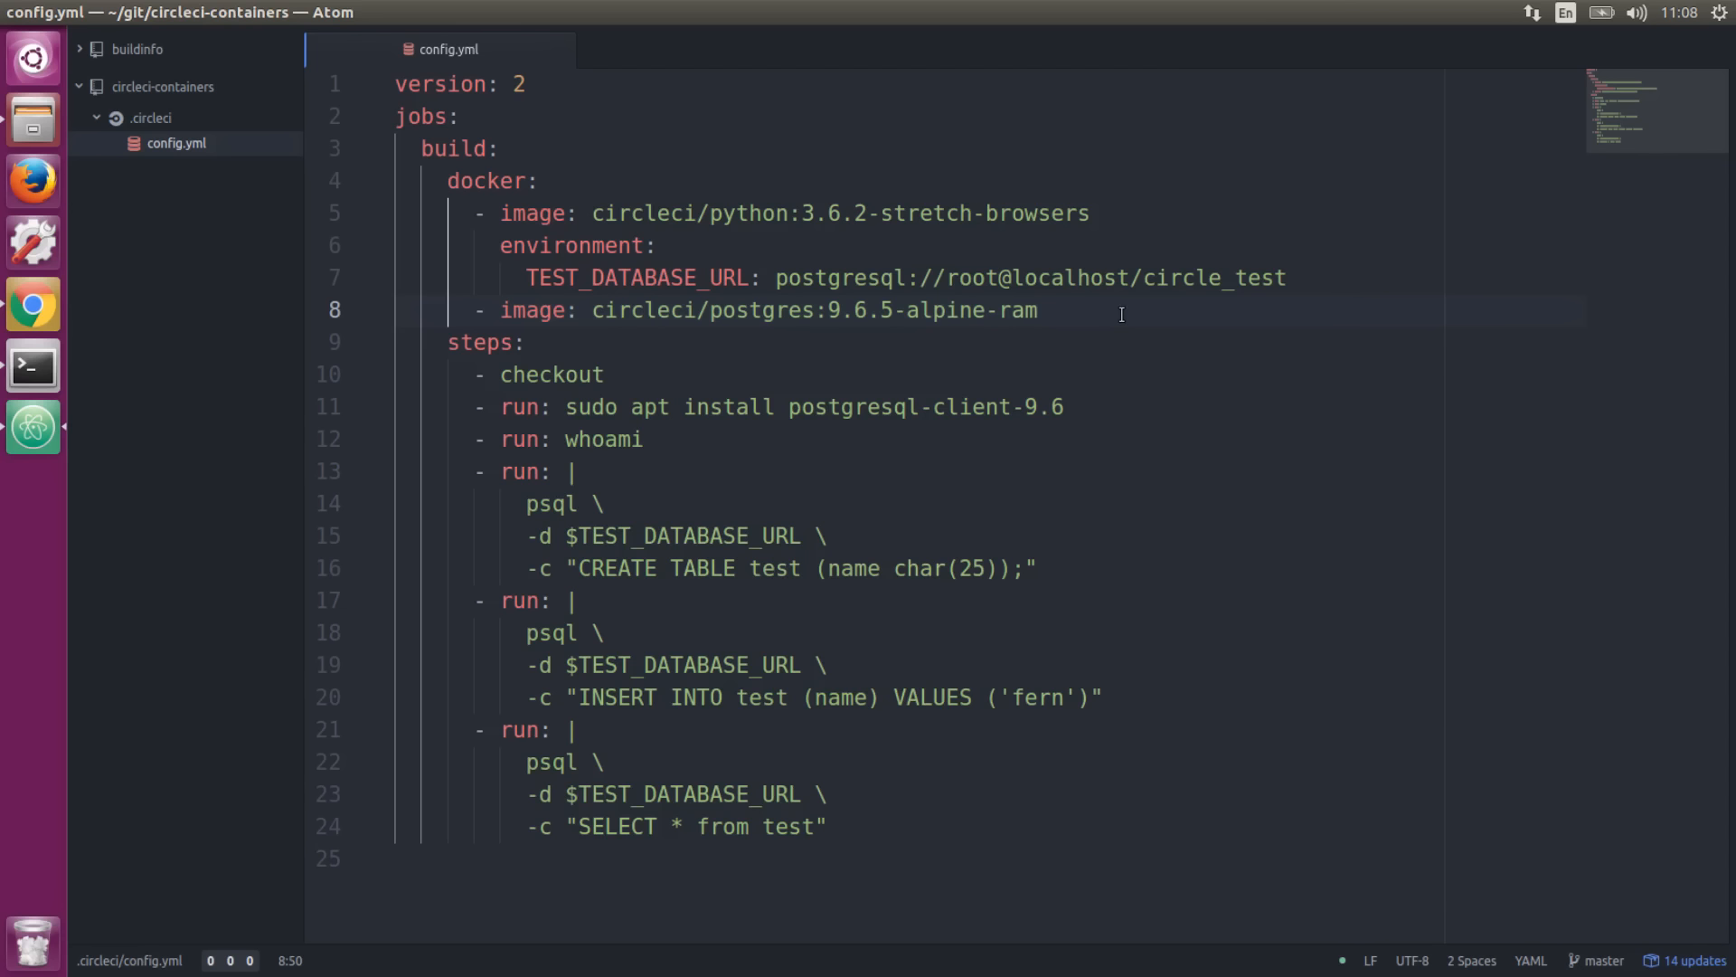
click(1036, 310)
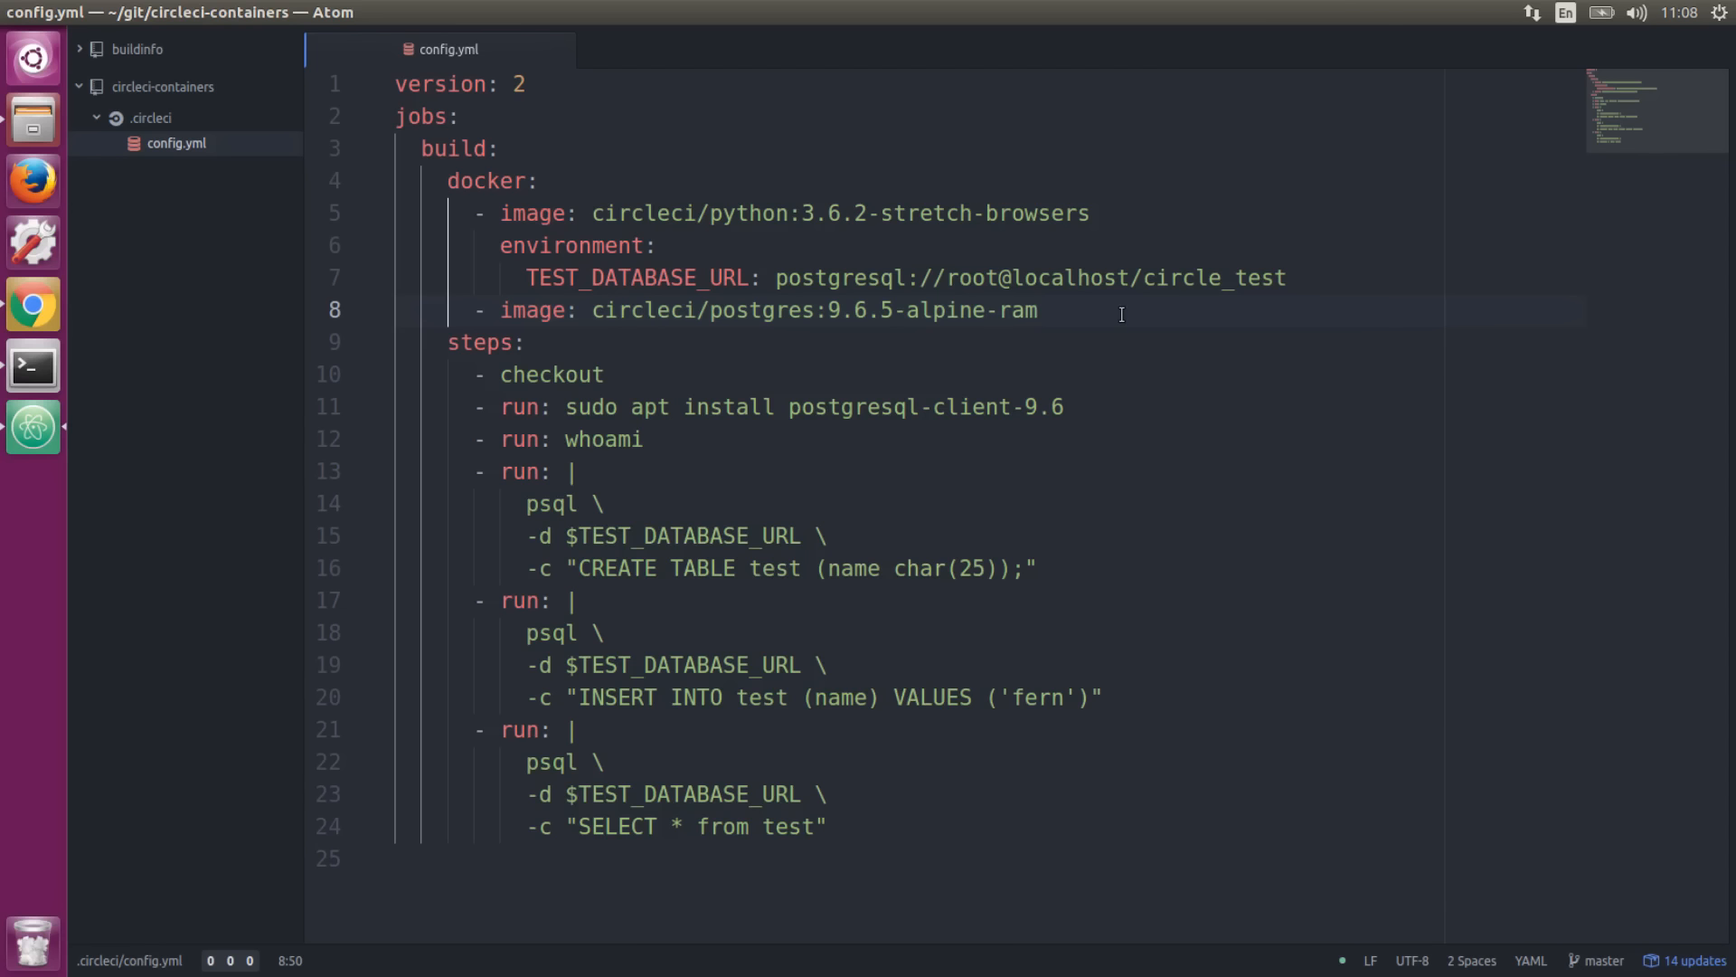
click(1038, 309)
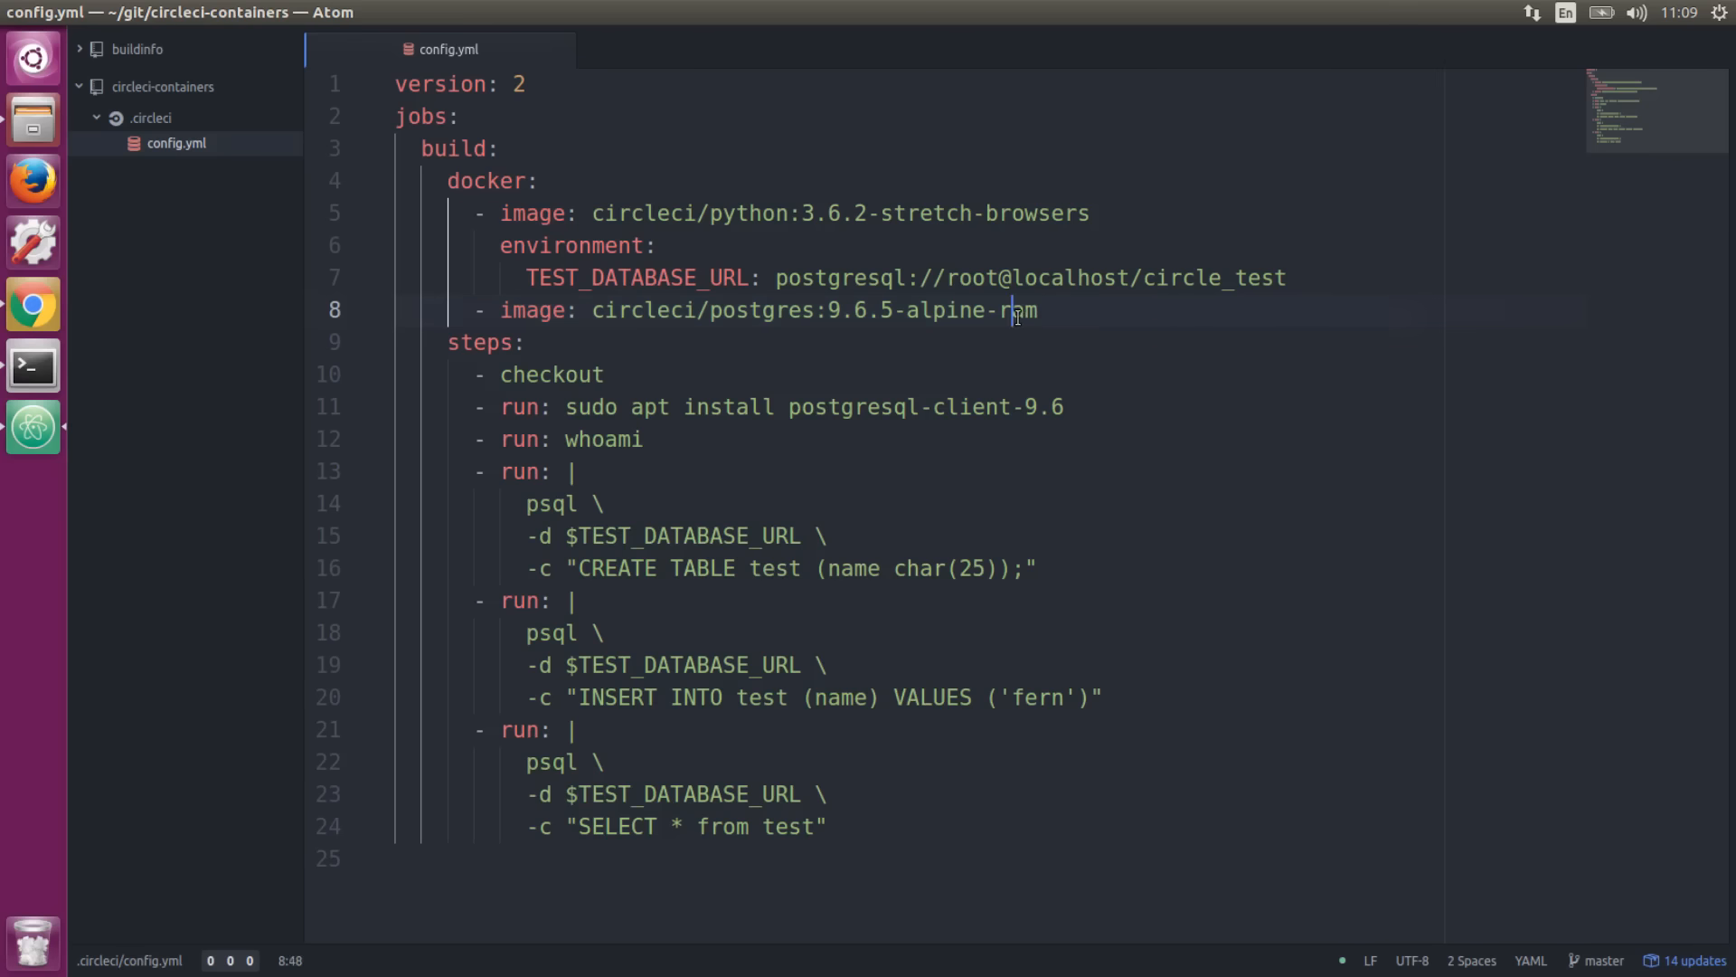
text(am)
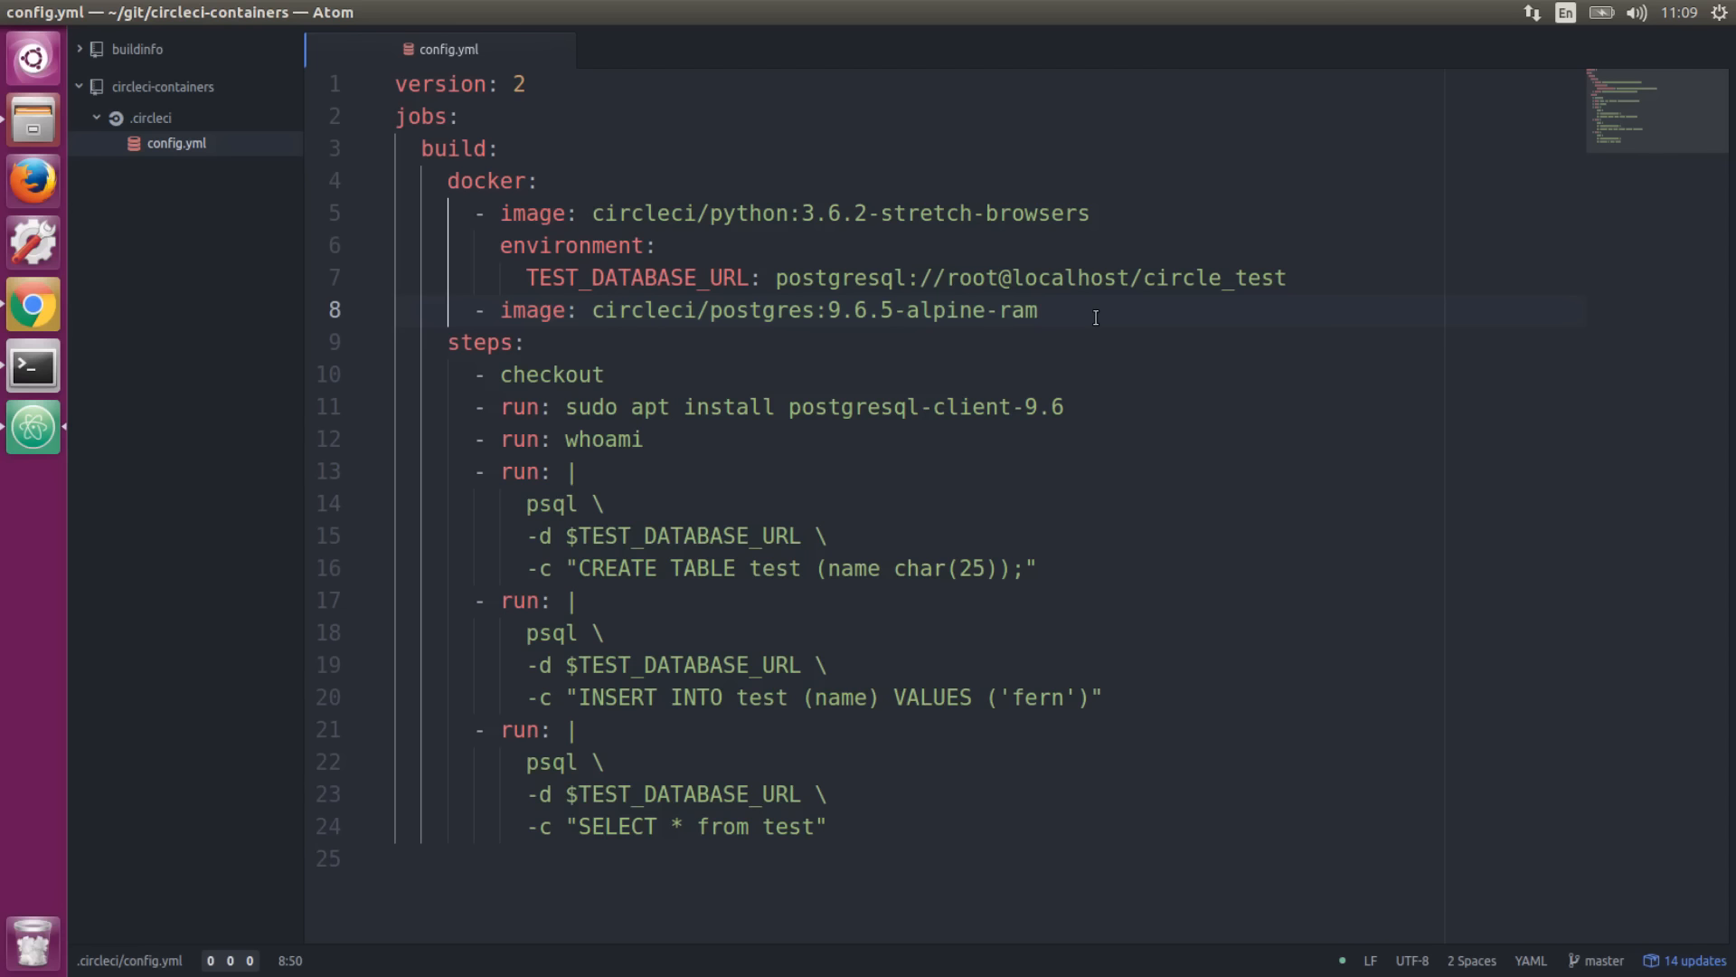
click(1038, 309)
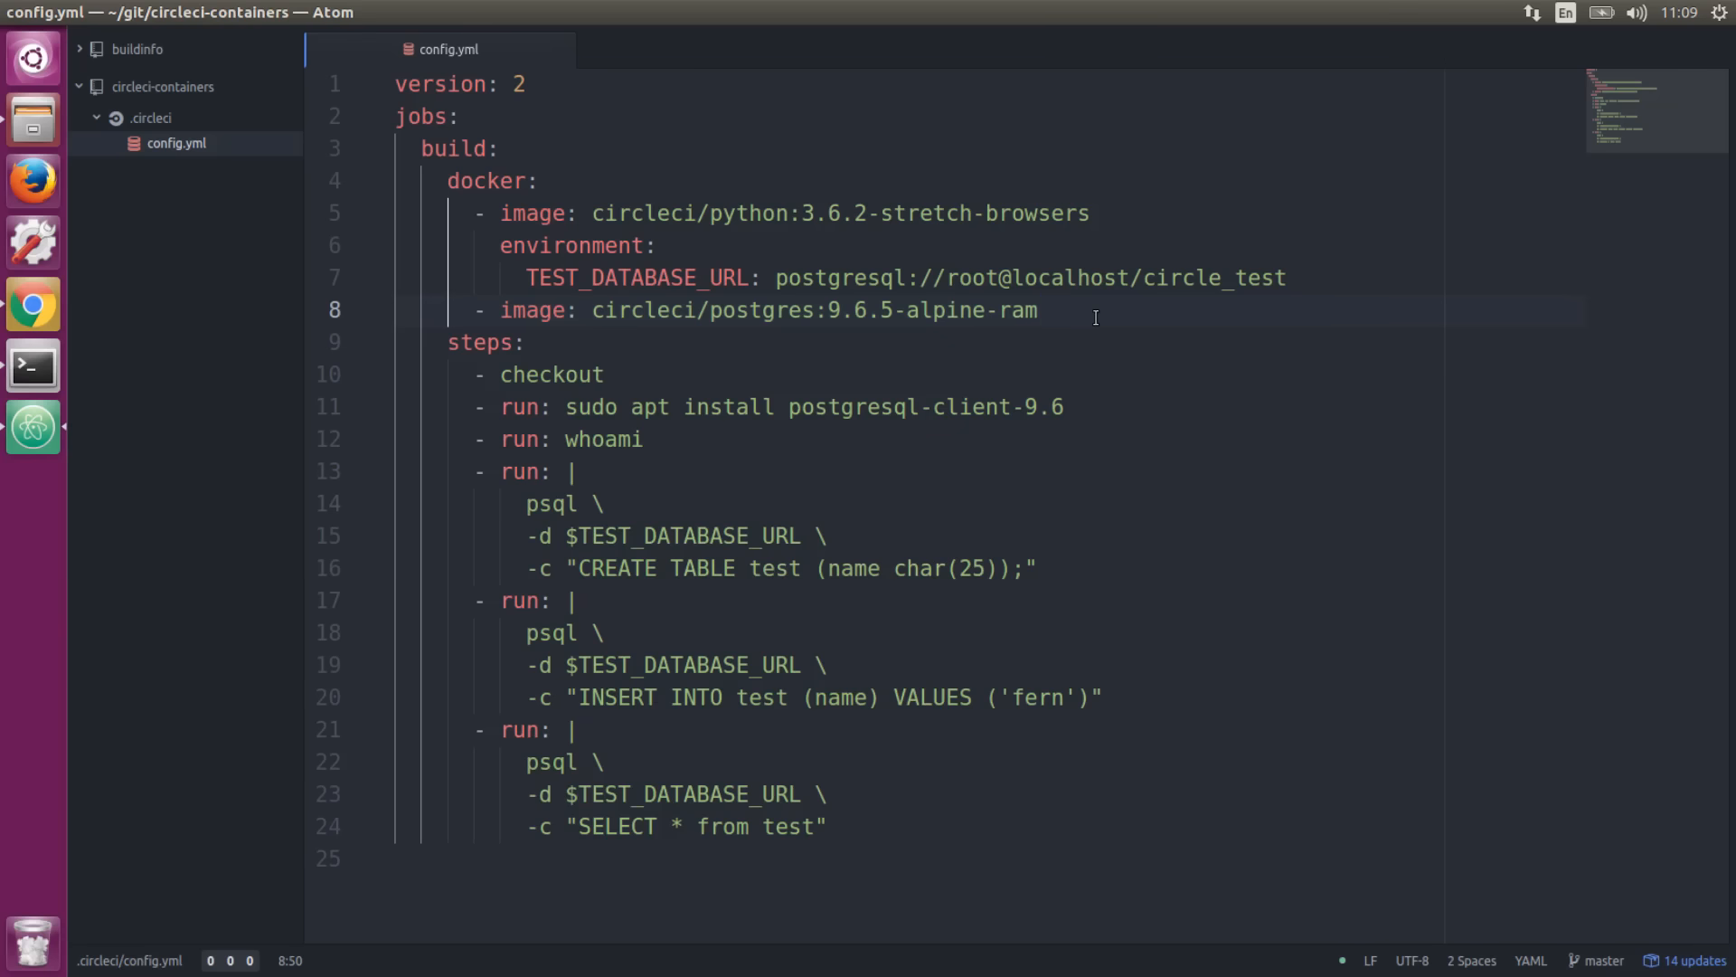
click(1038, 309)
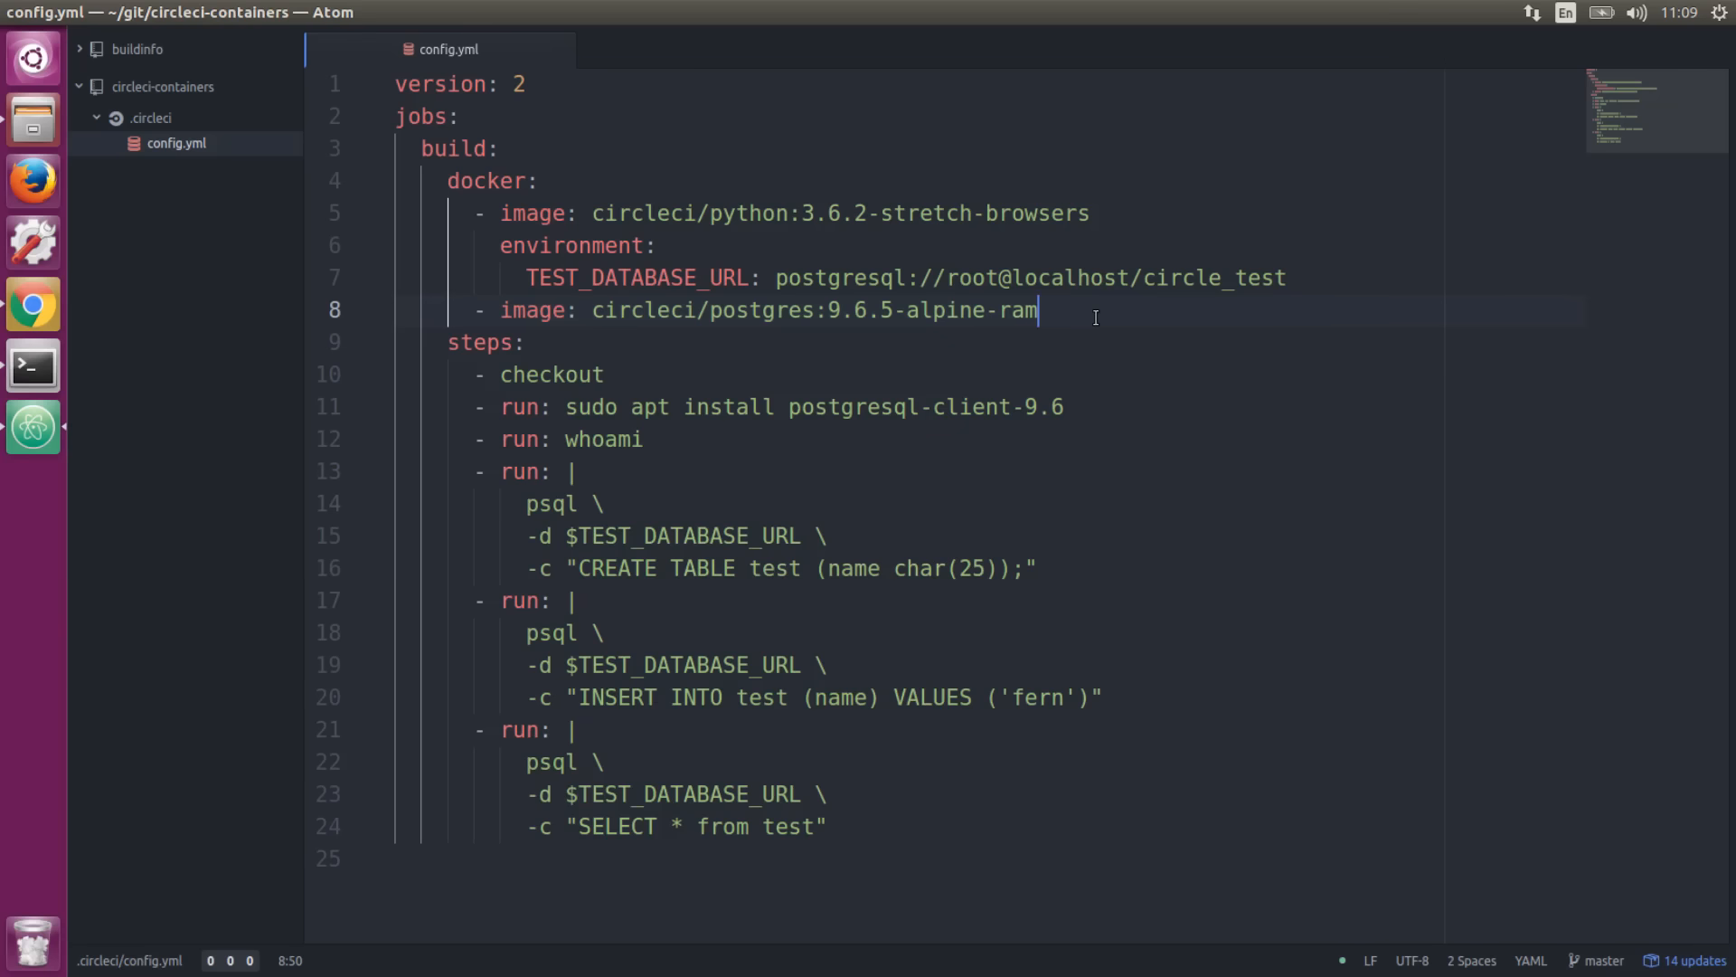
click(906, 376)
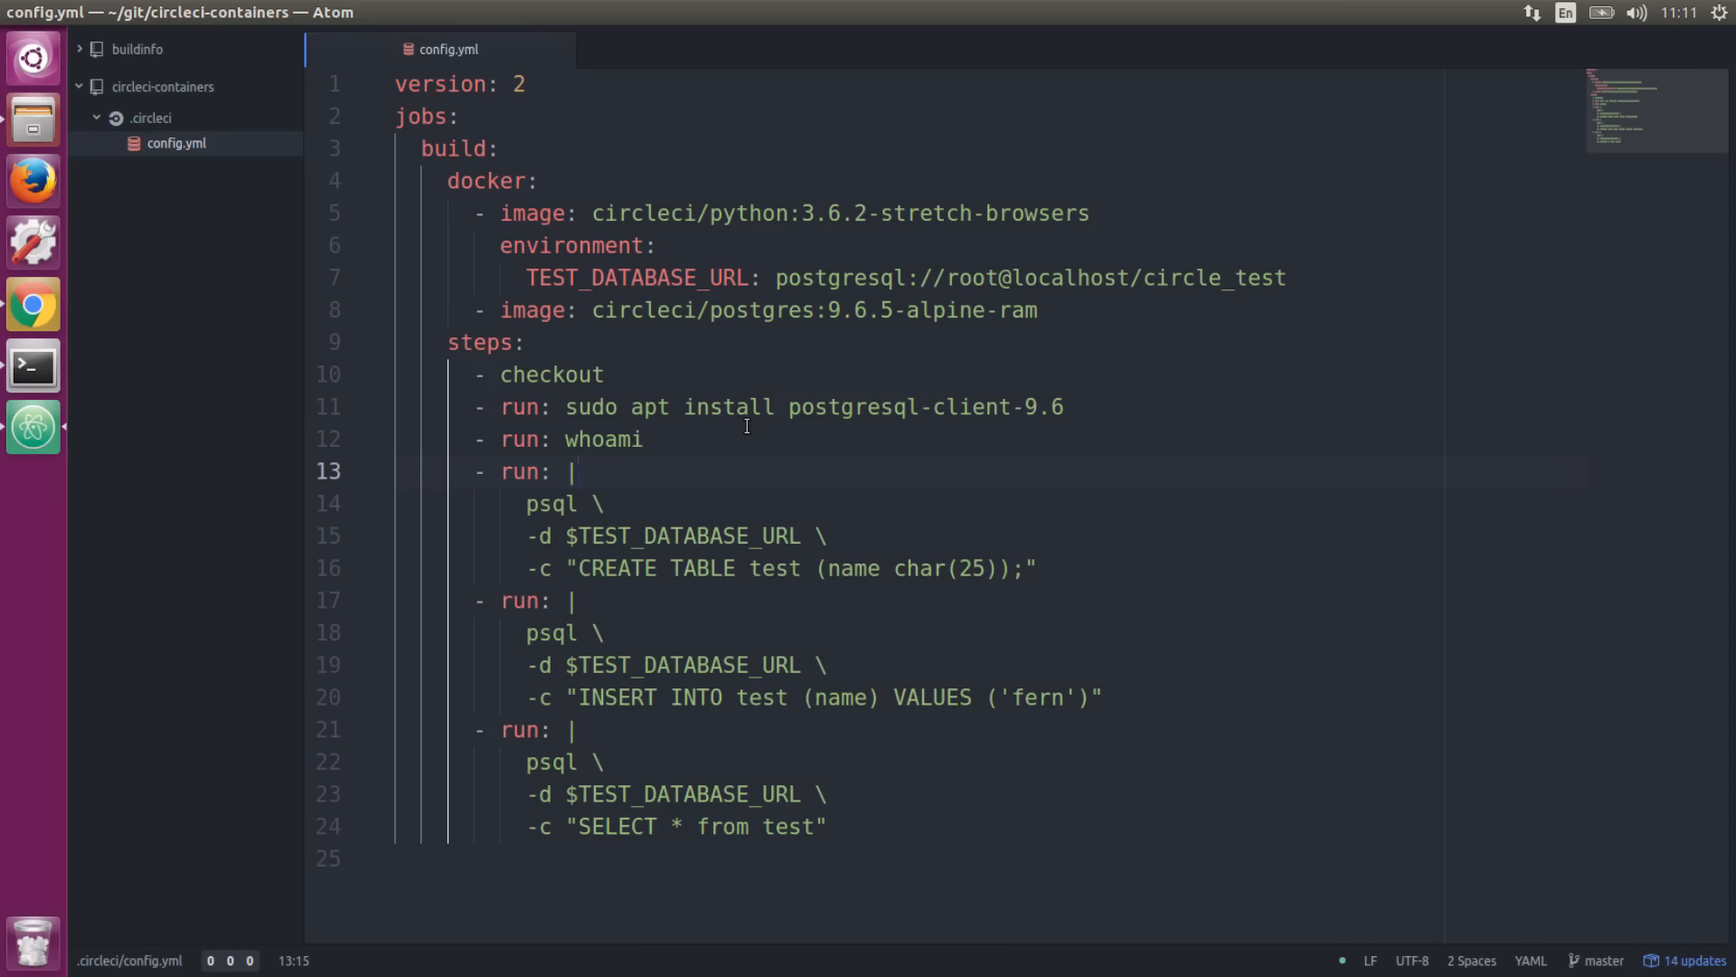
mouse_move(749, 470)
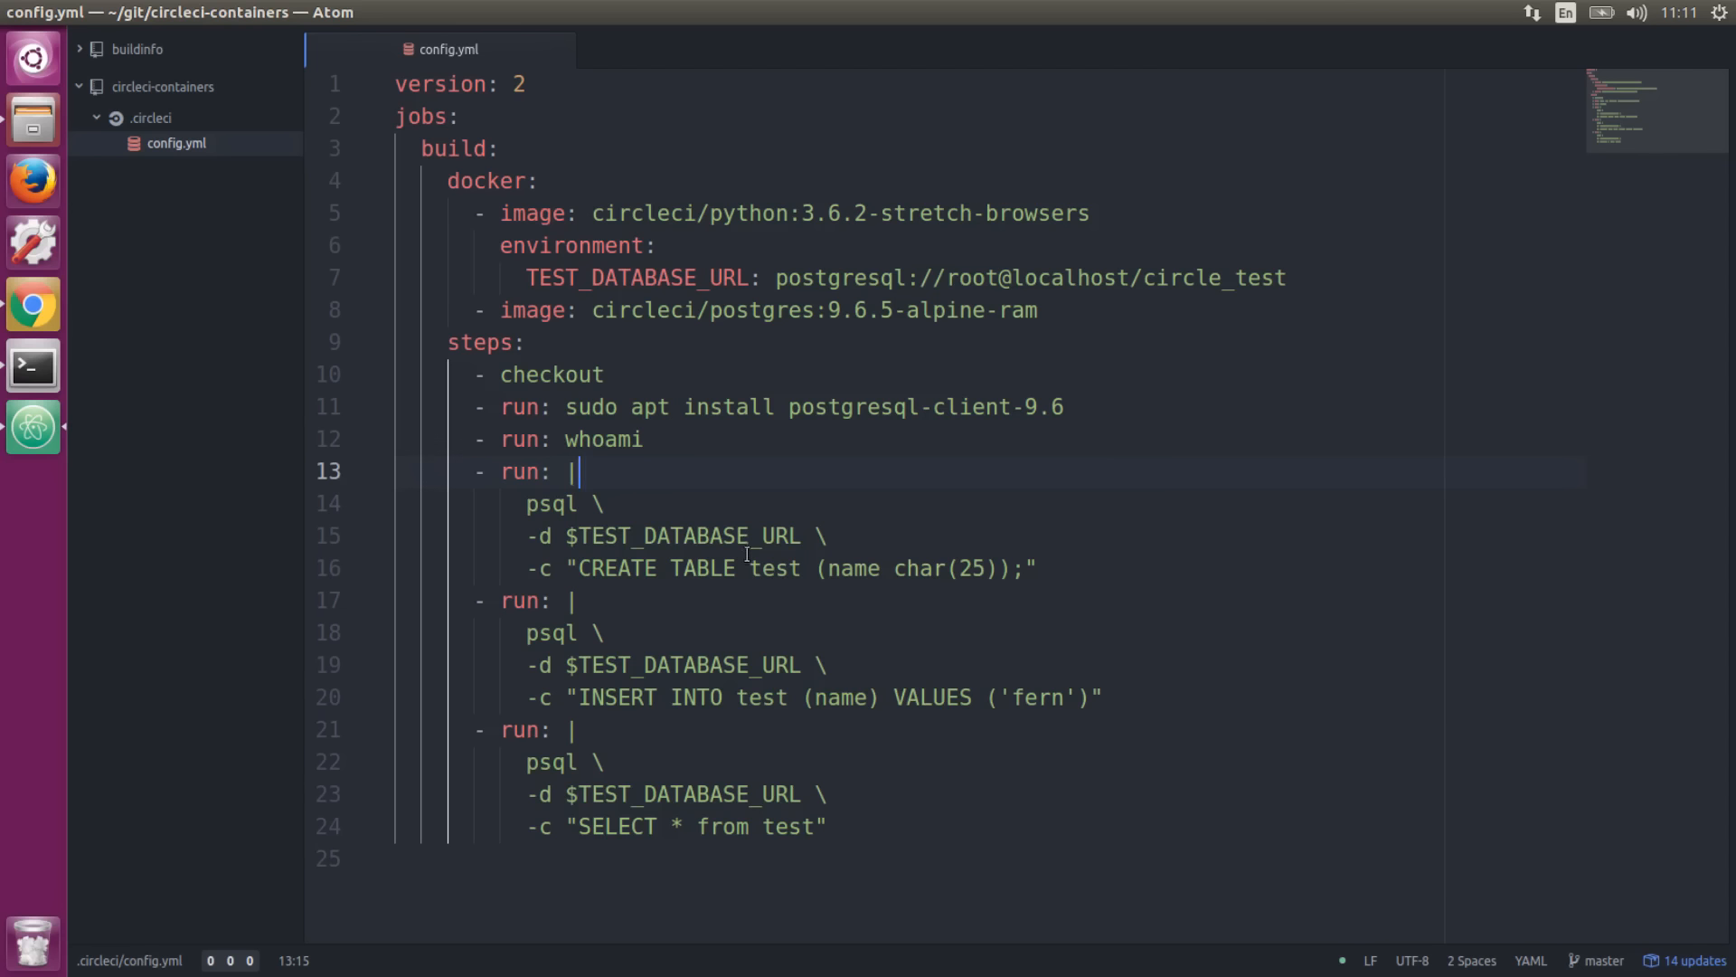
mouse_move(747, 595)
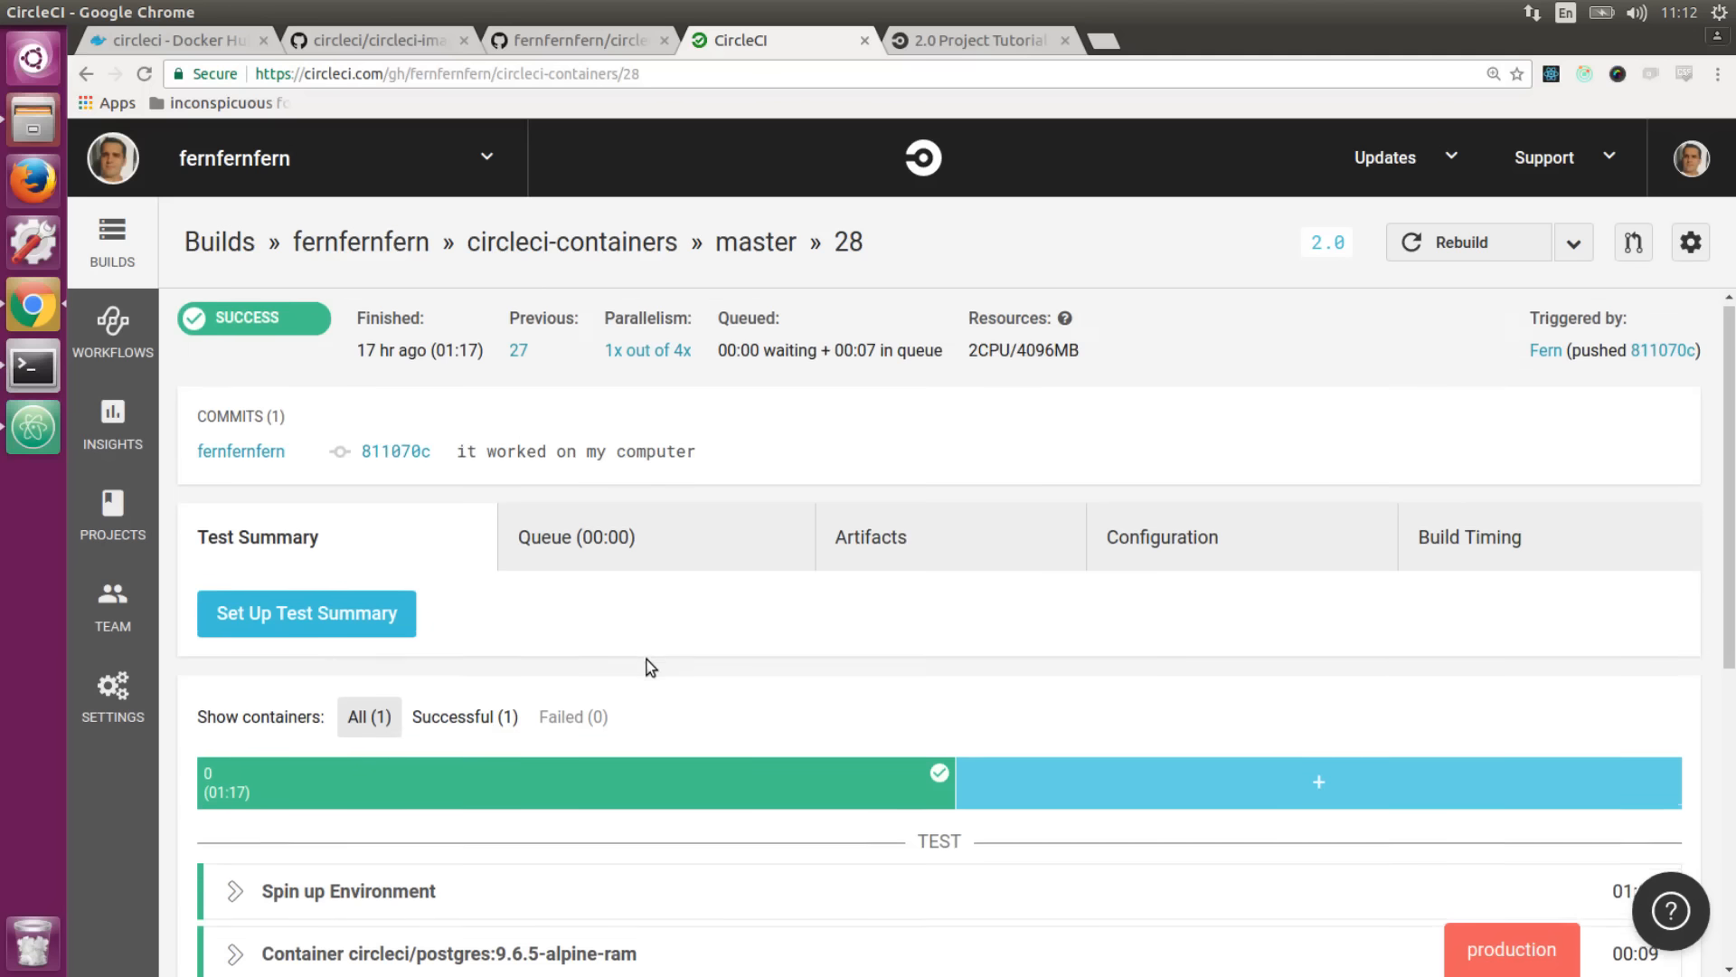
Expand build 28's Spin up Environment log down to the image pulls and build environment variables.
scroll(down, 3)
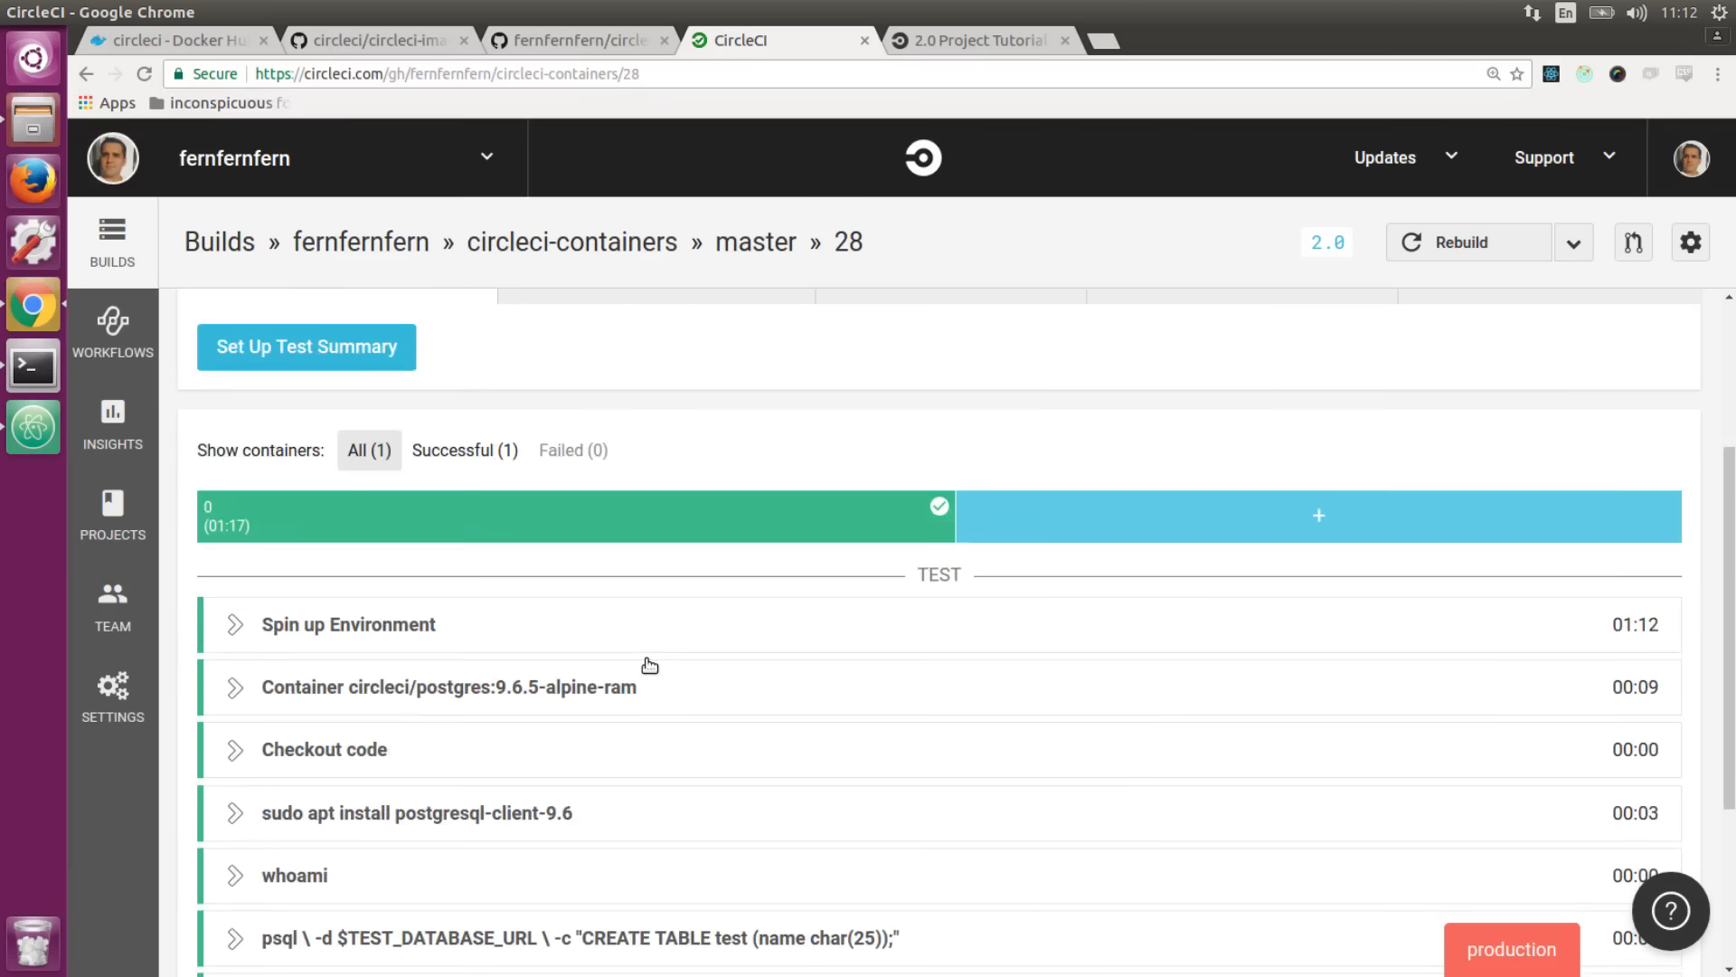
mouse_move(641, 636)
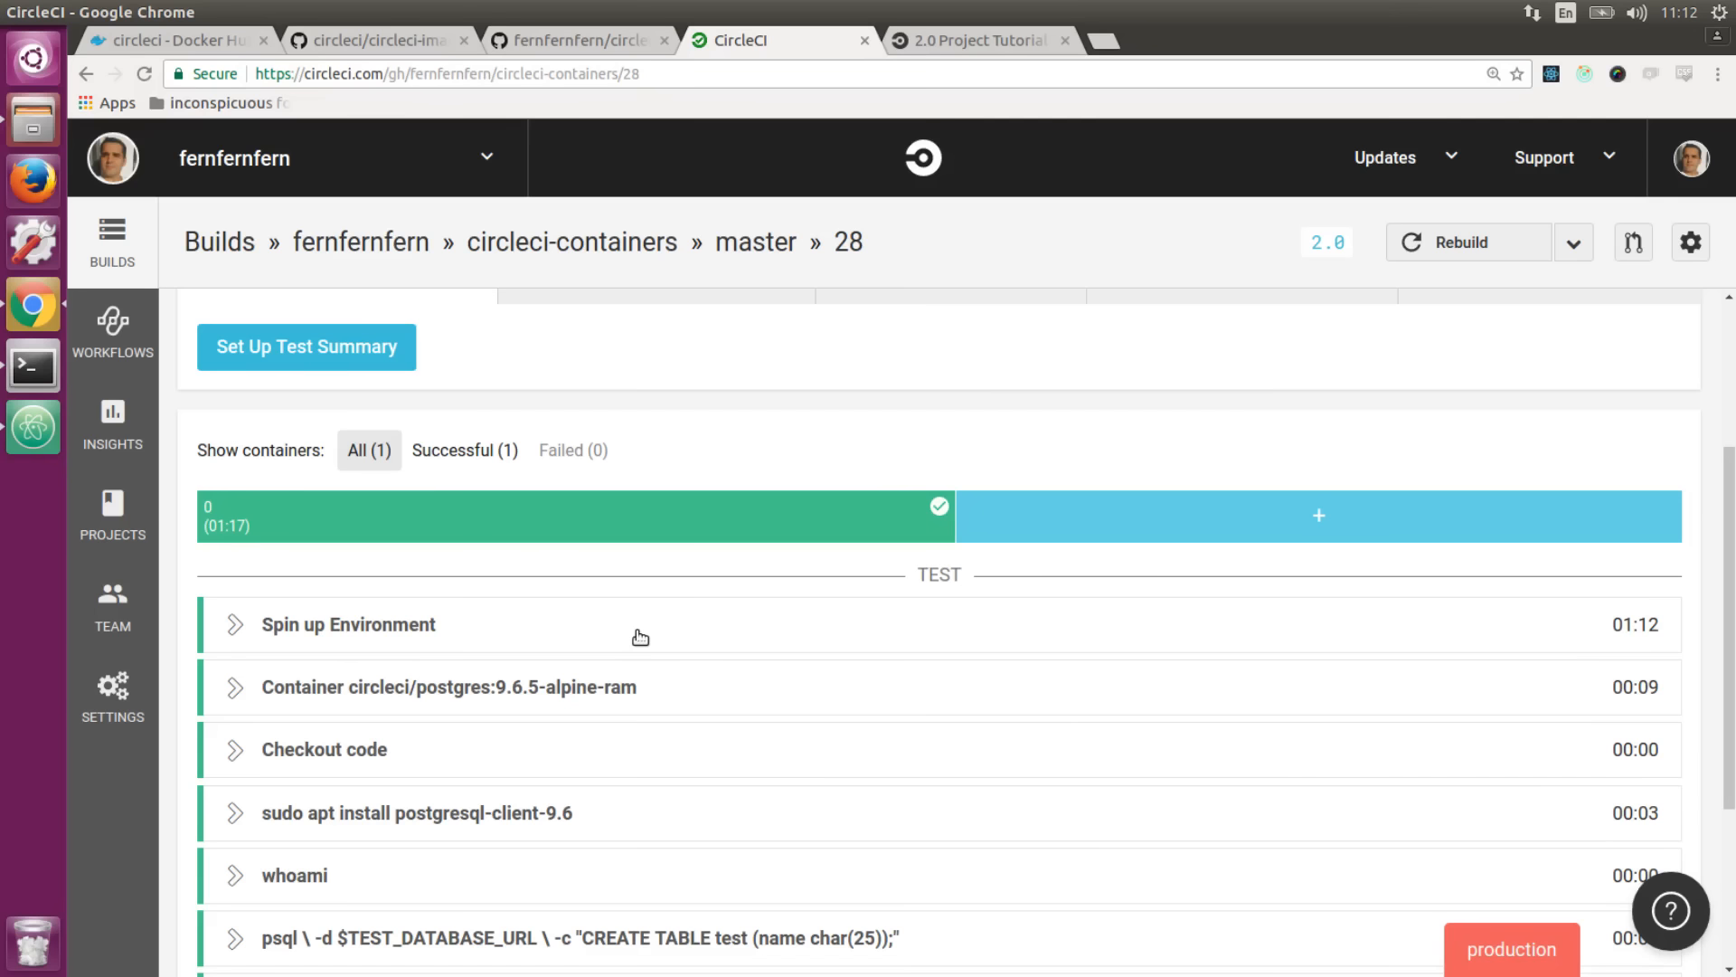
click(347, 624)
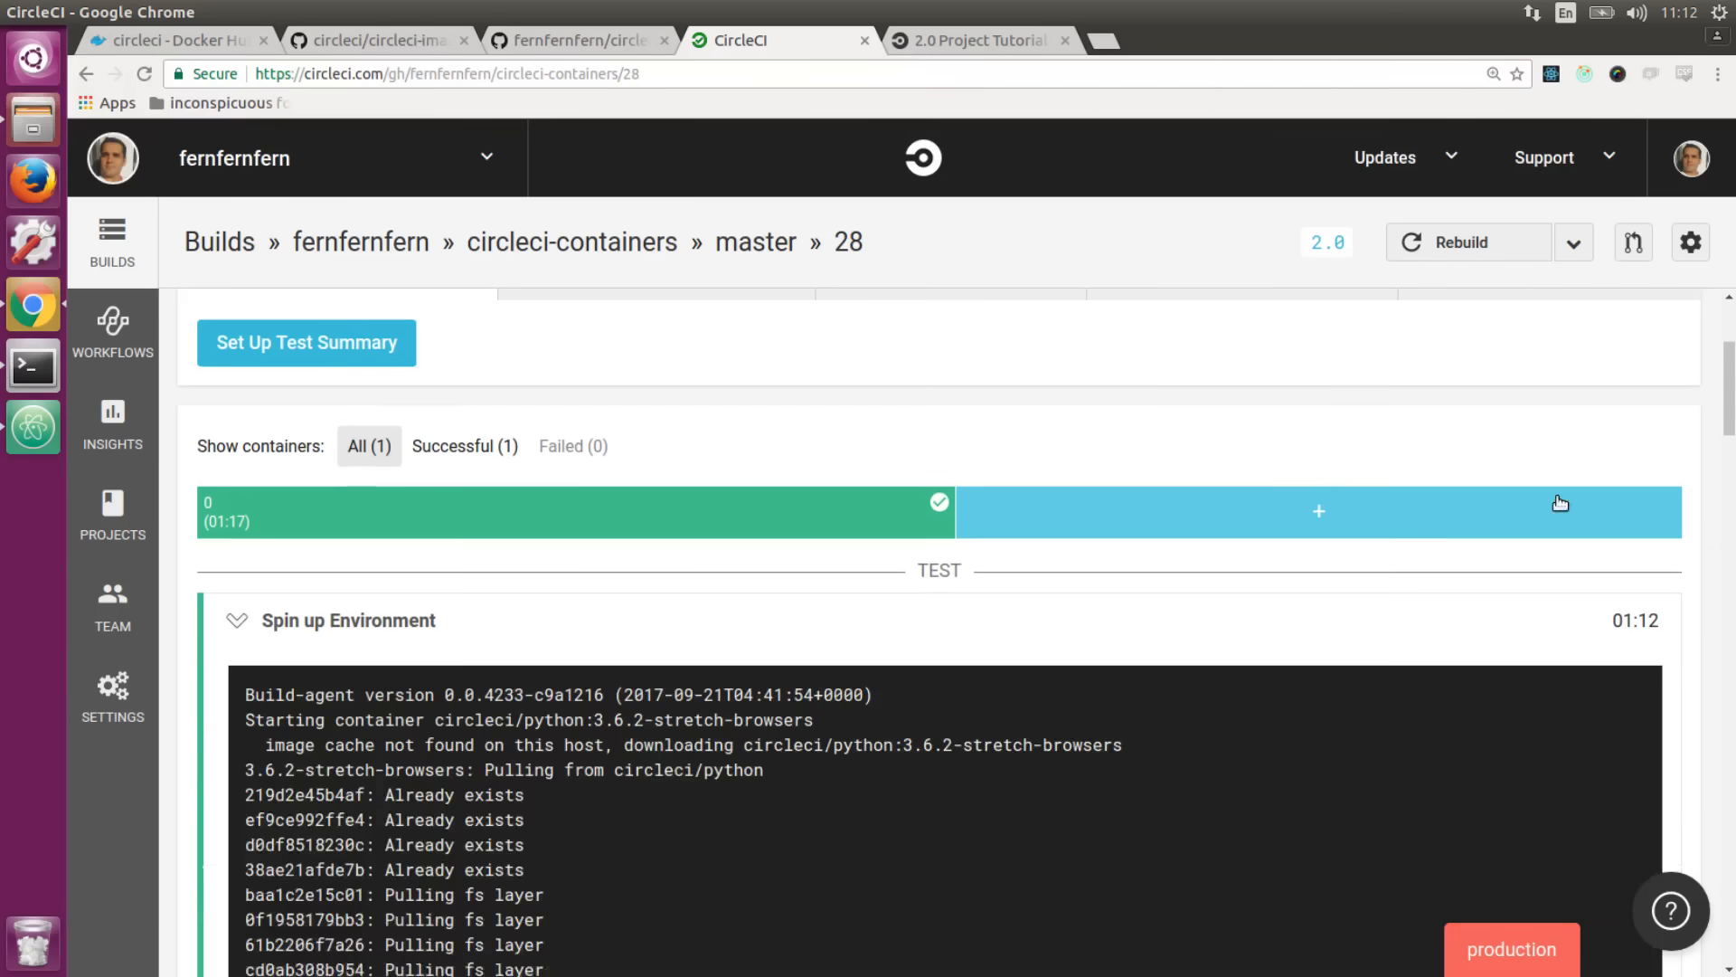
scroll(down, 3)
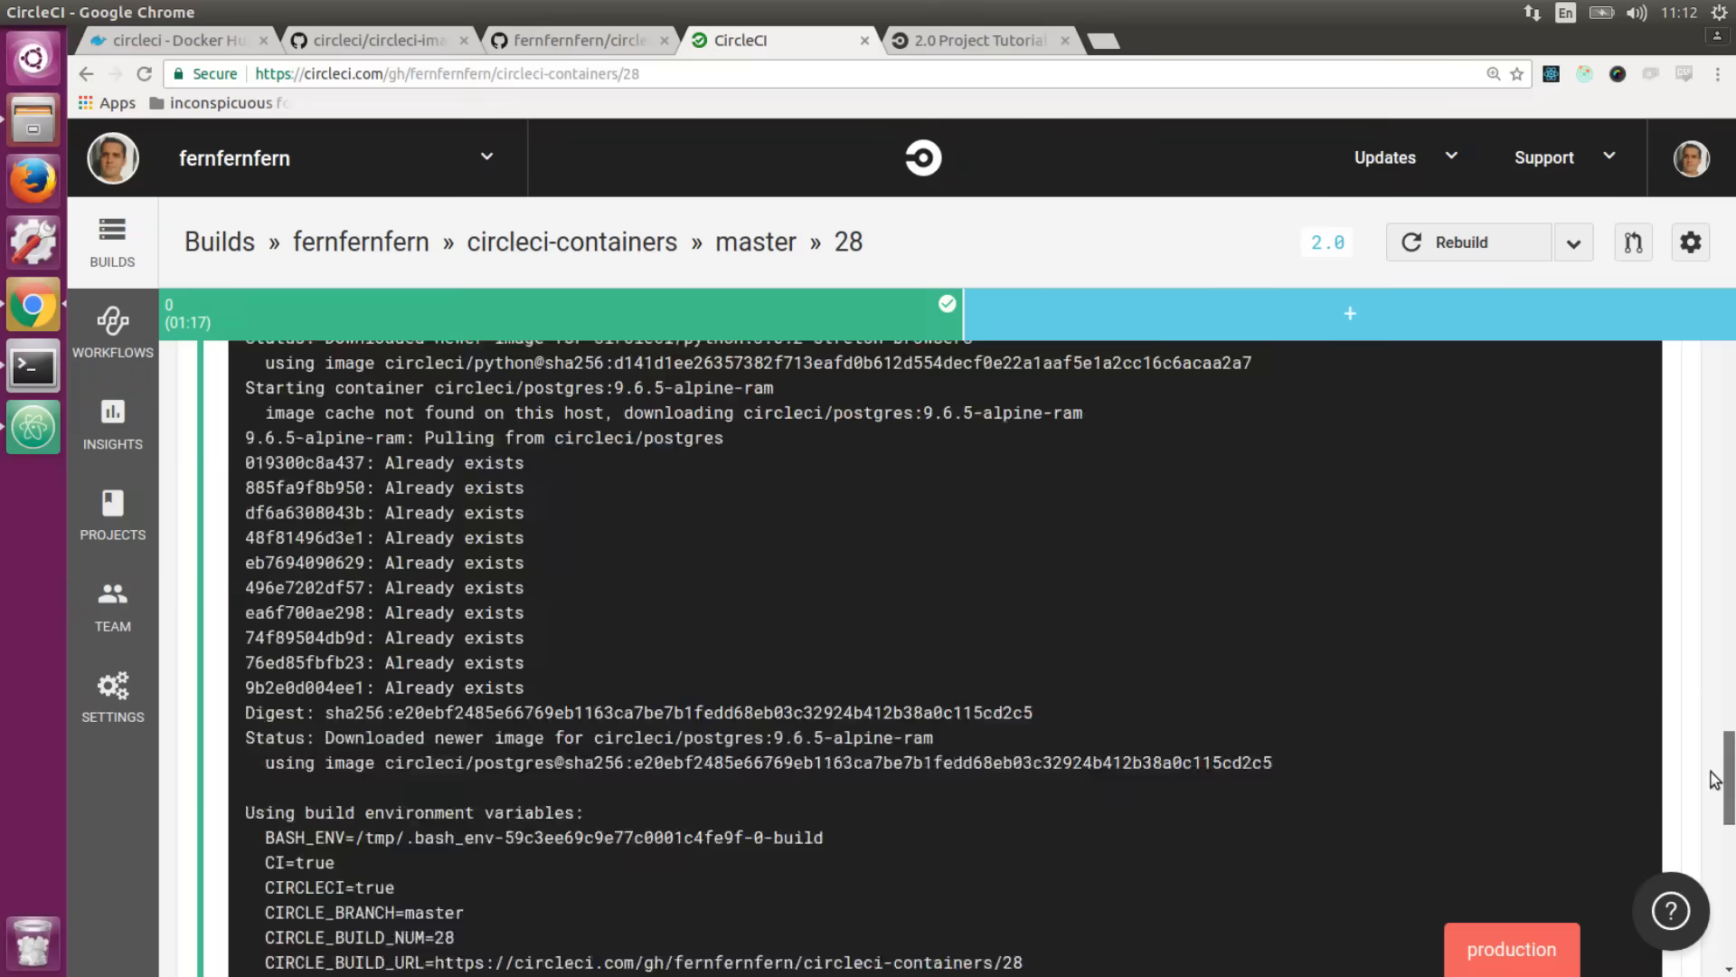
scroll(down, 3)
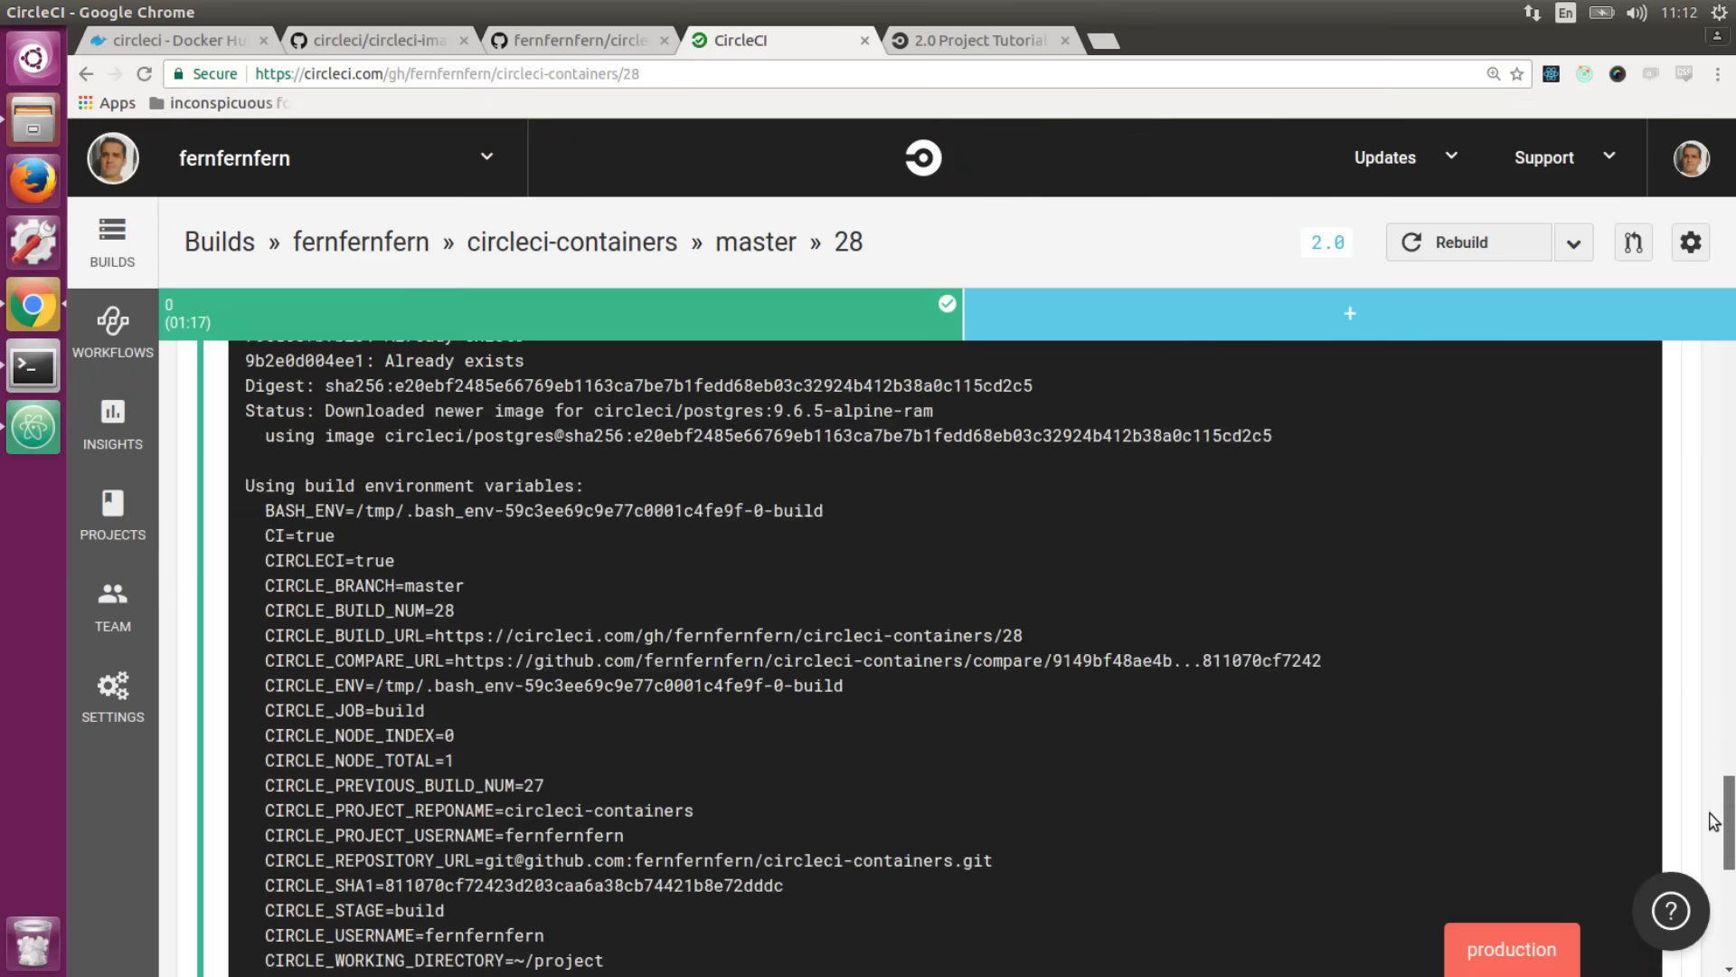
scroll(down, 3)
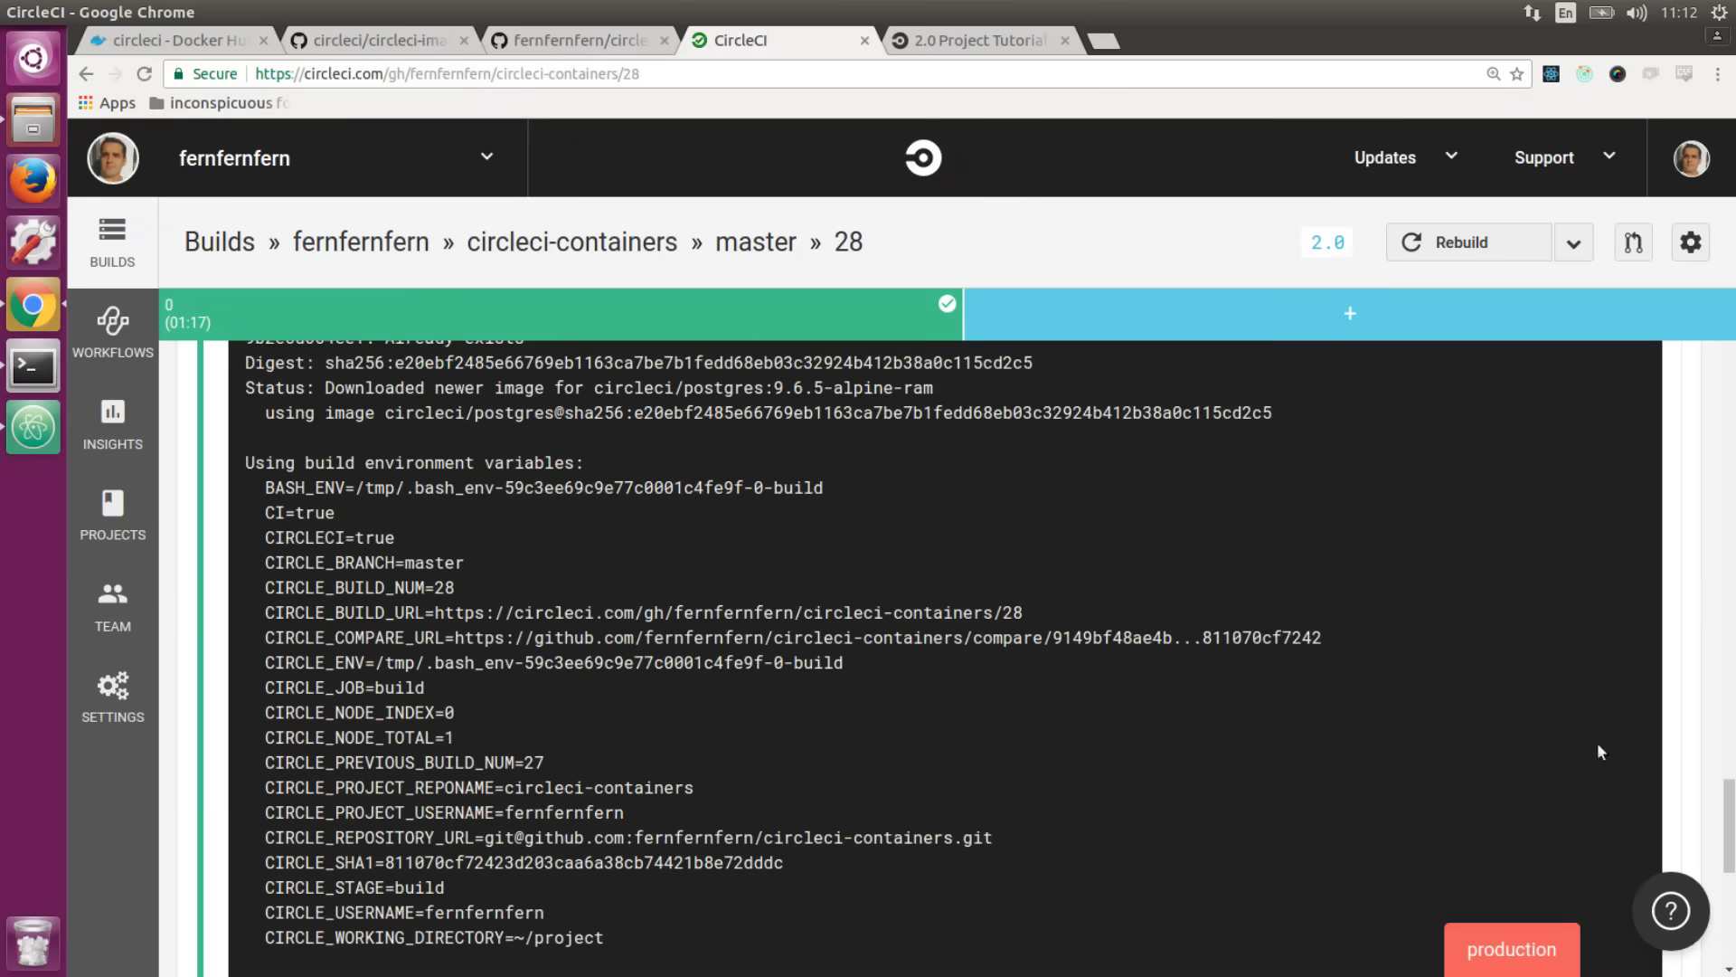
mouse_move(1407, 707)
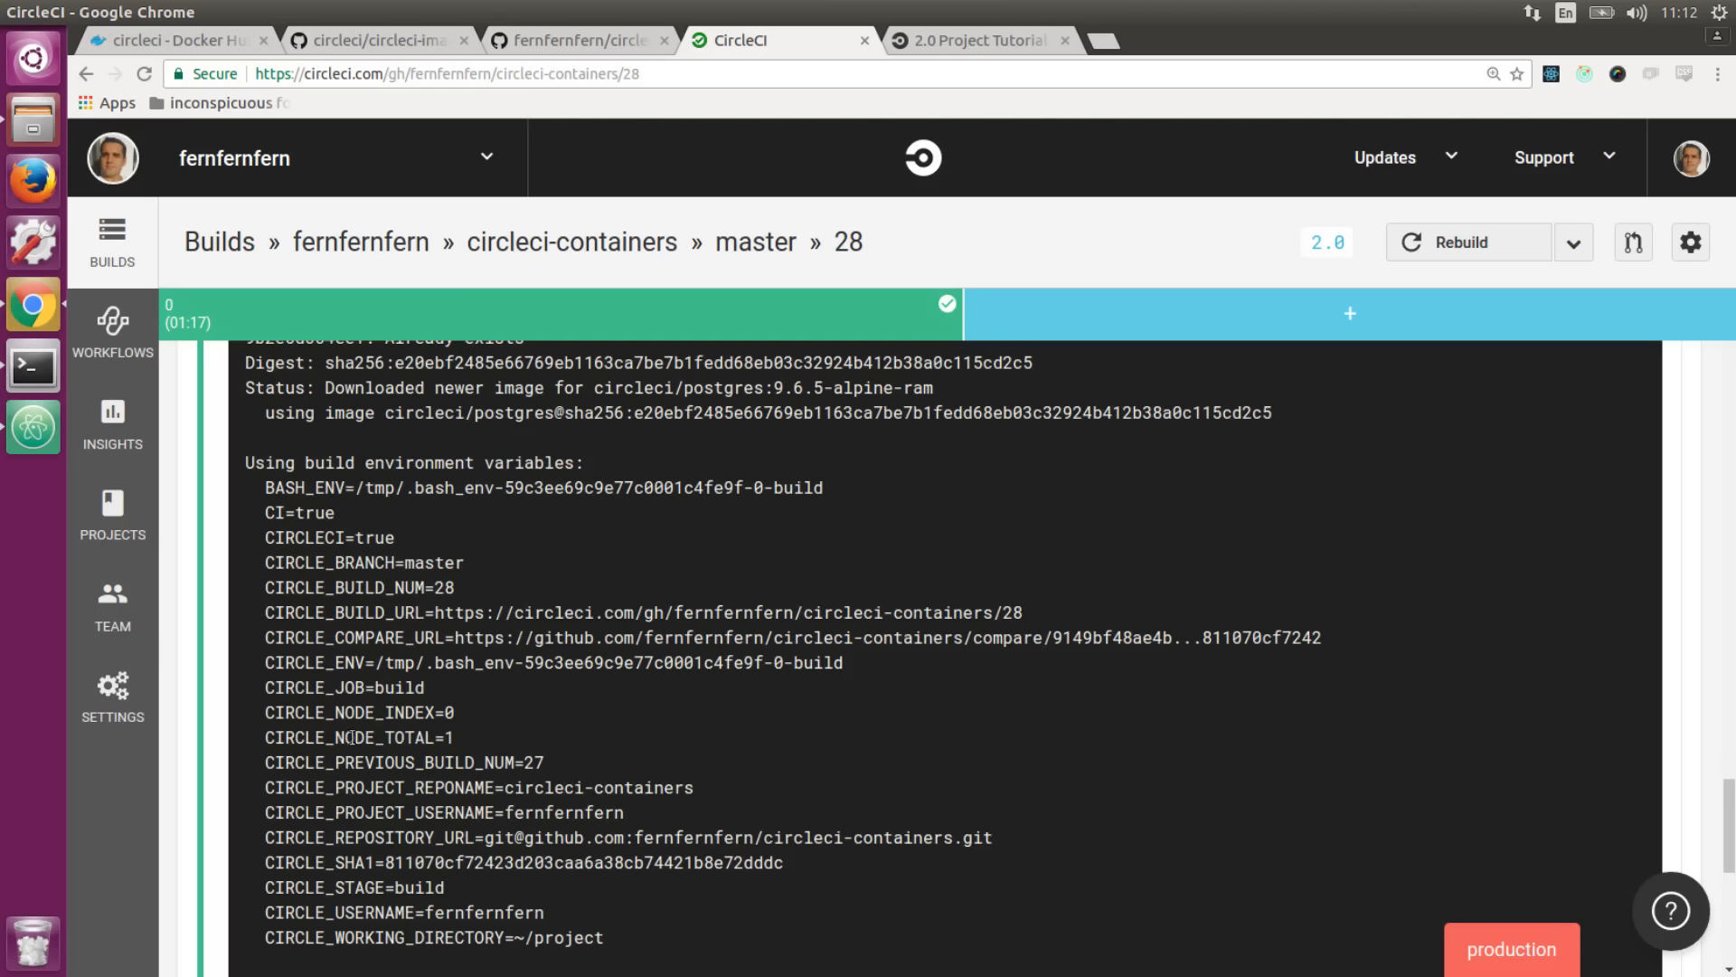
mouse_move(460, 751)
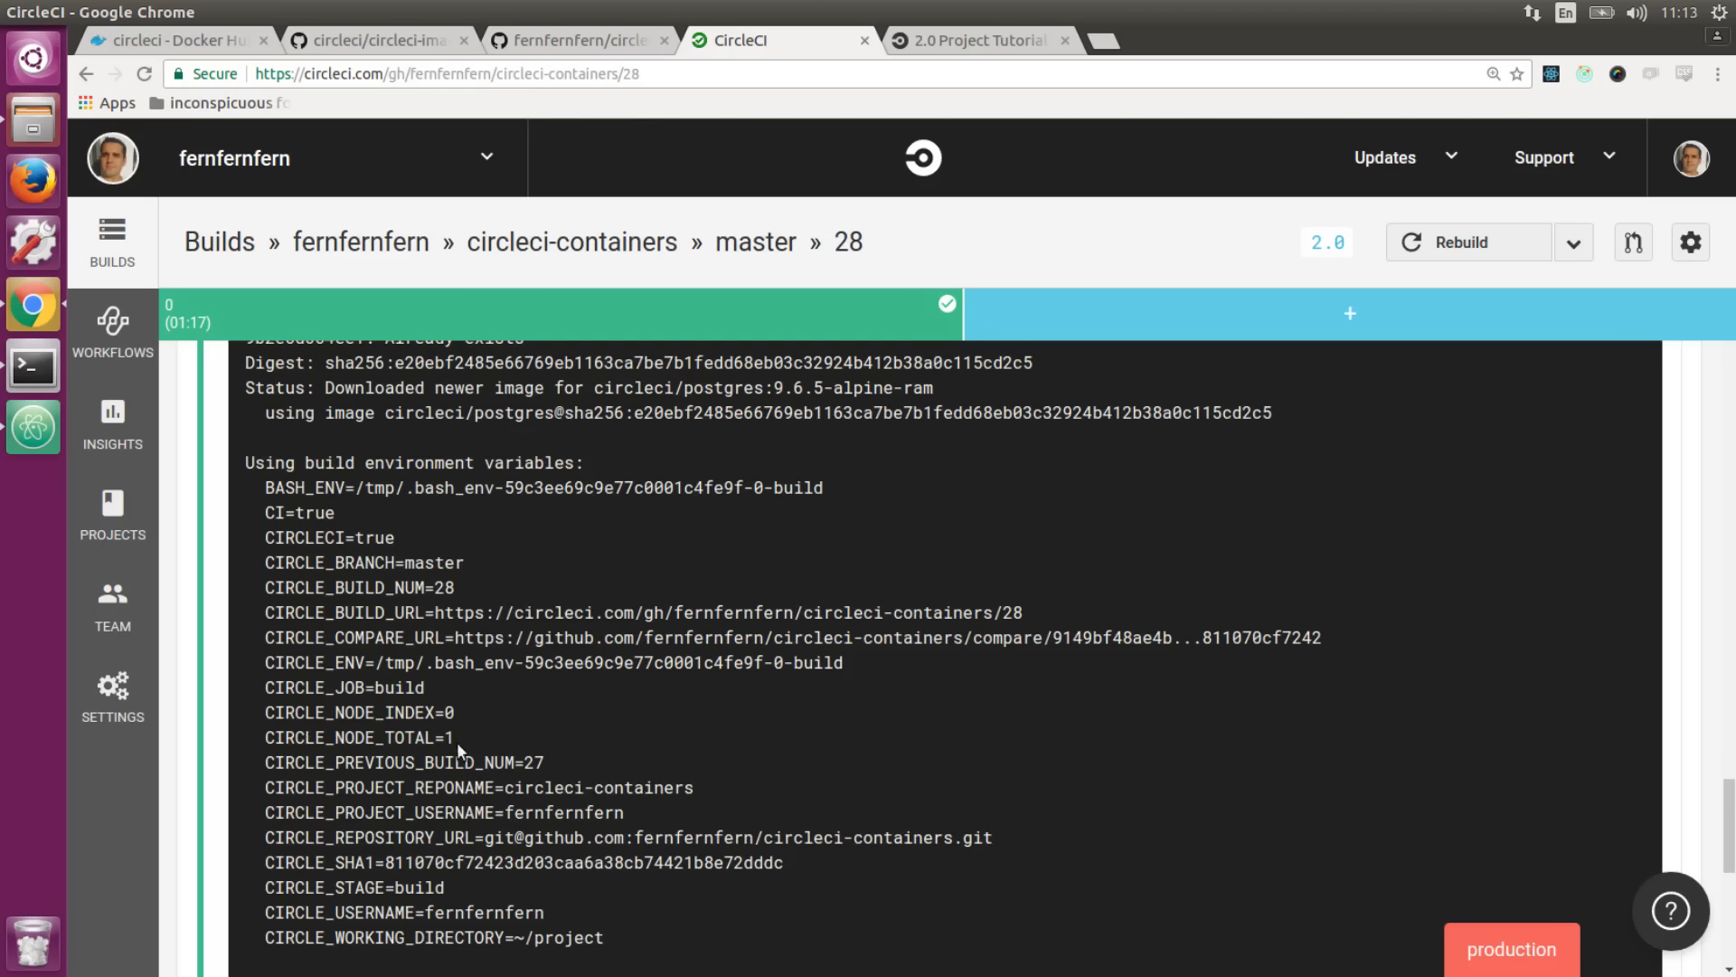
mouse_move(477, 728)
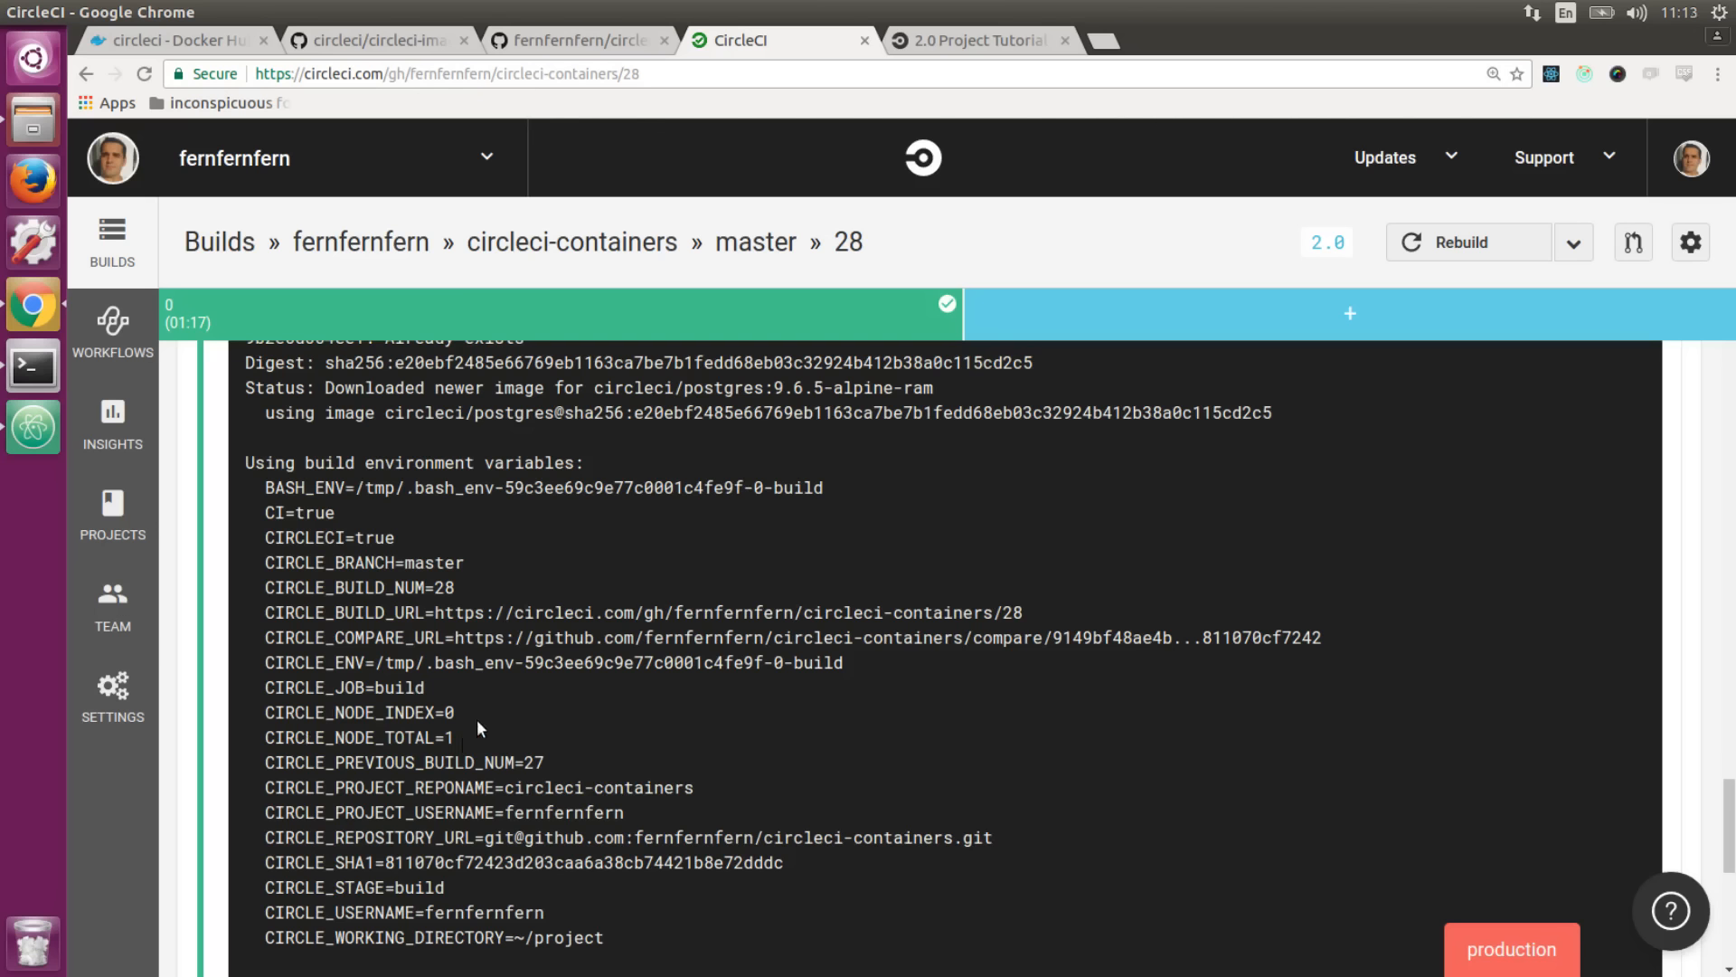
mouse_move(396, 810)
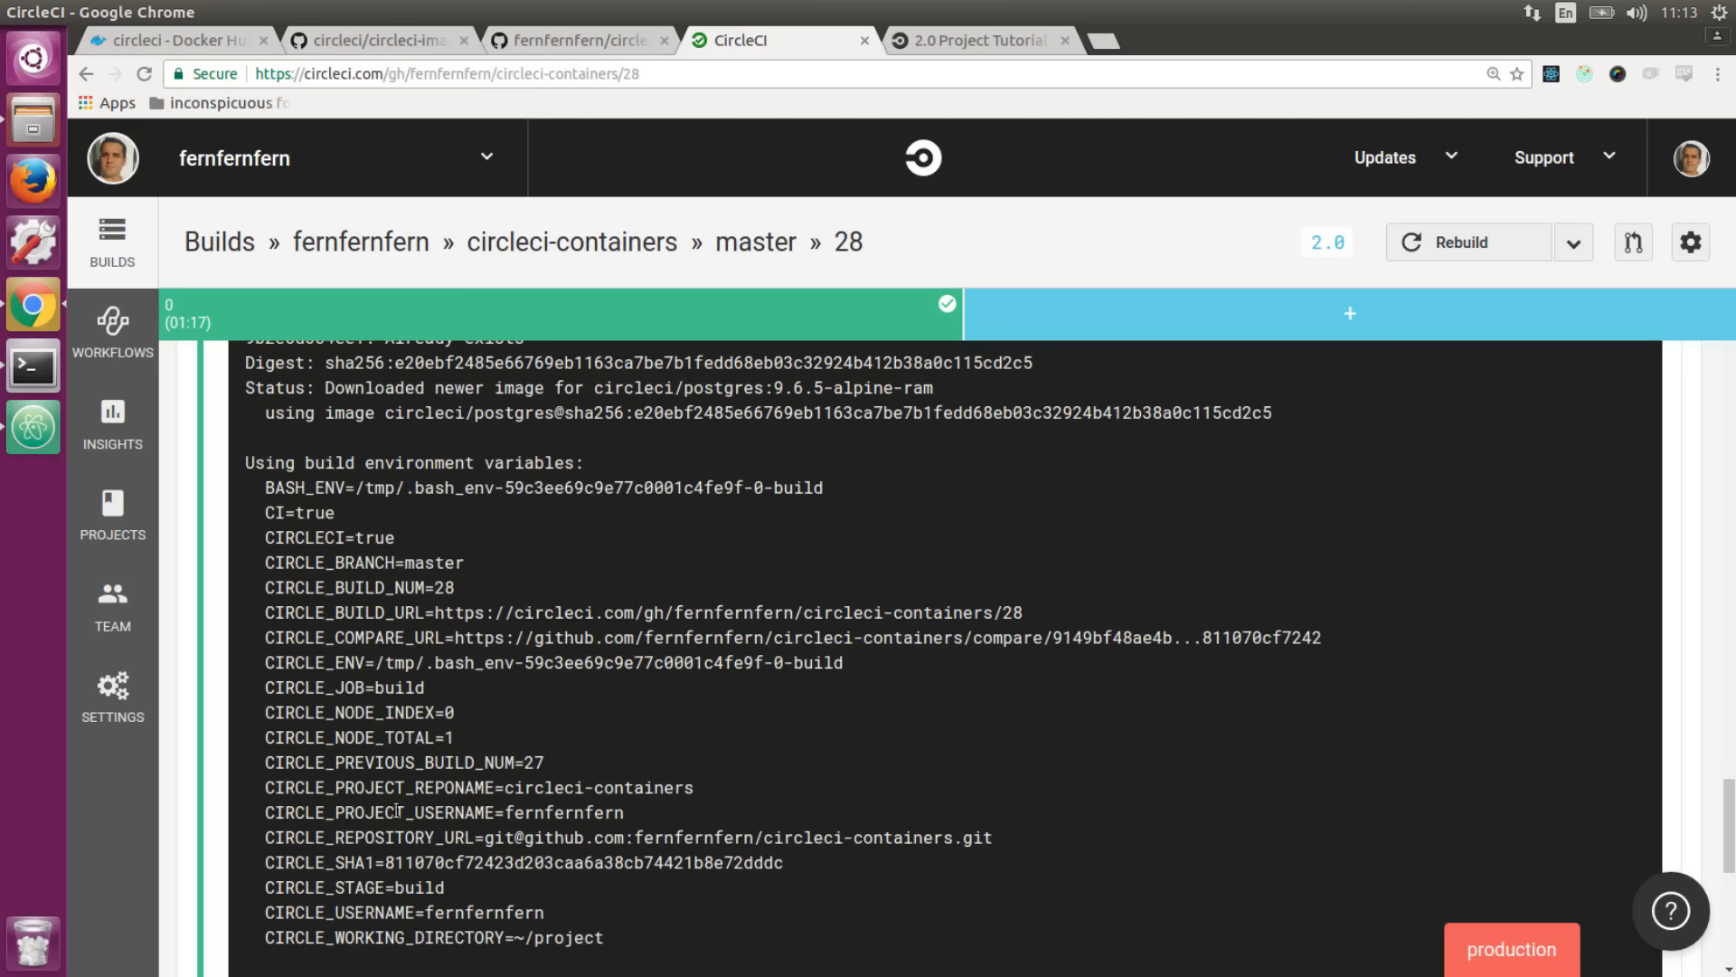
mouse_move(1680, 653)
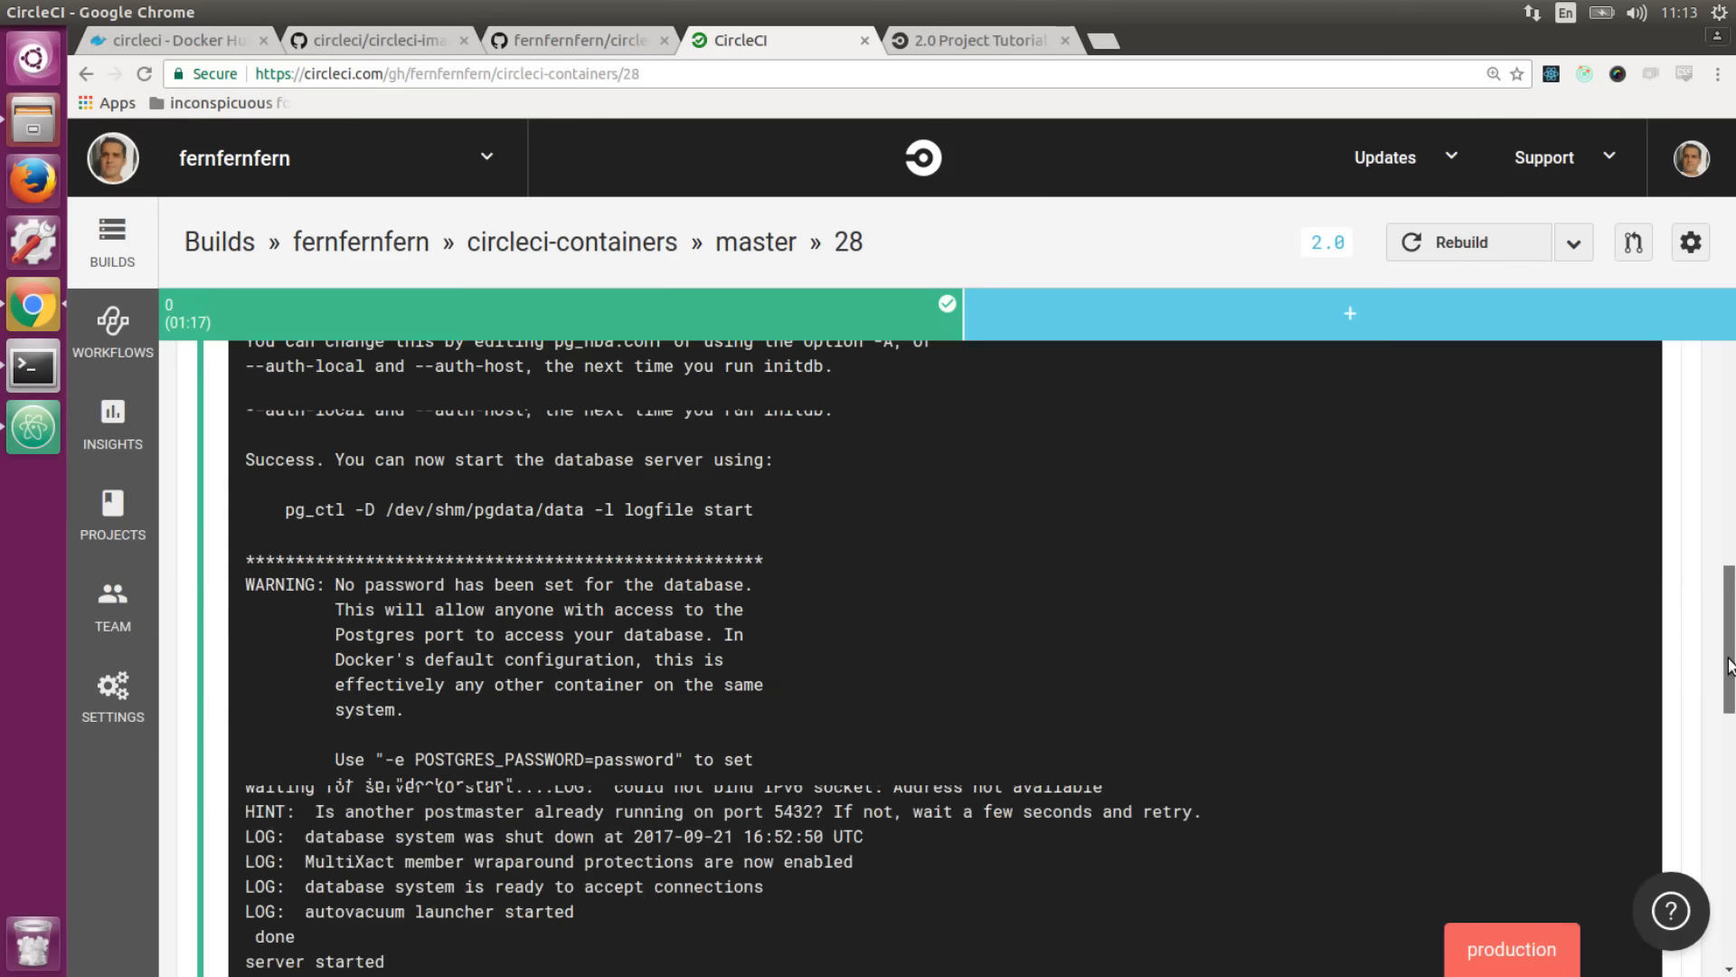
Read the Postgres server startup output, then collapse the Postgres container log.
scroll(down, 3)
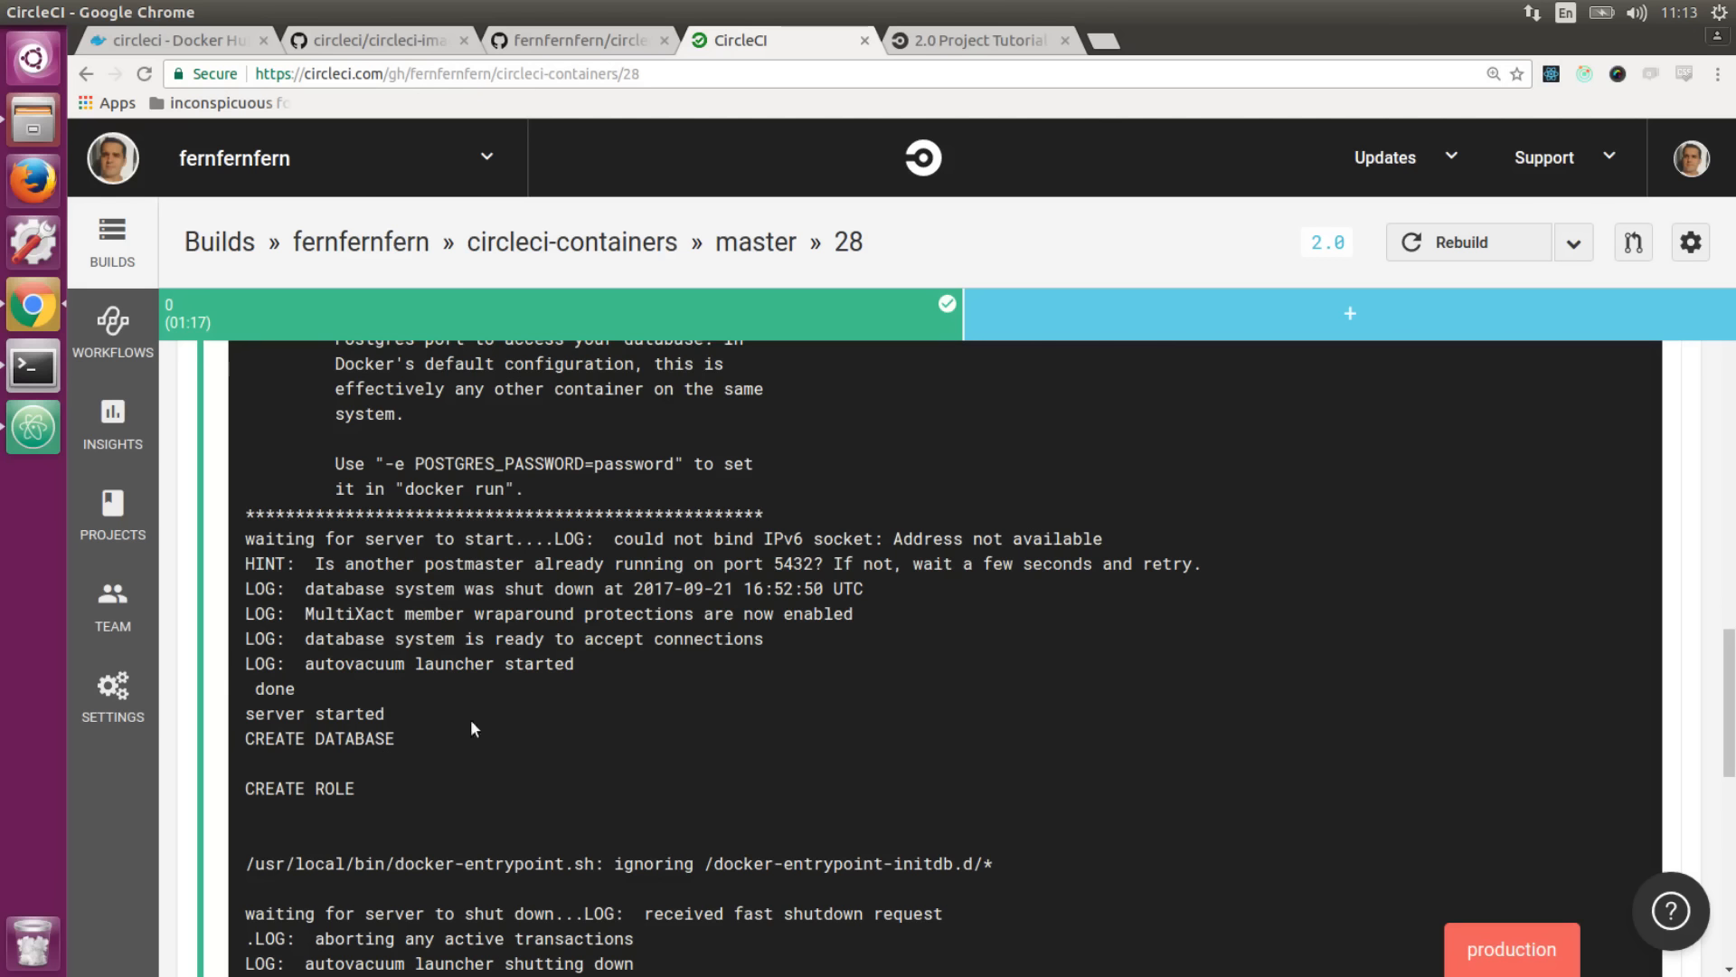
double_click(319, 738)
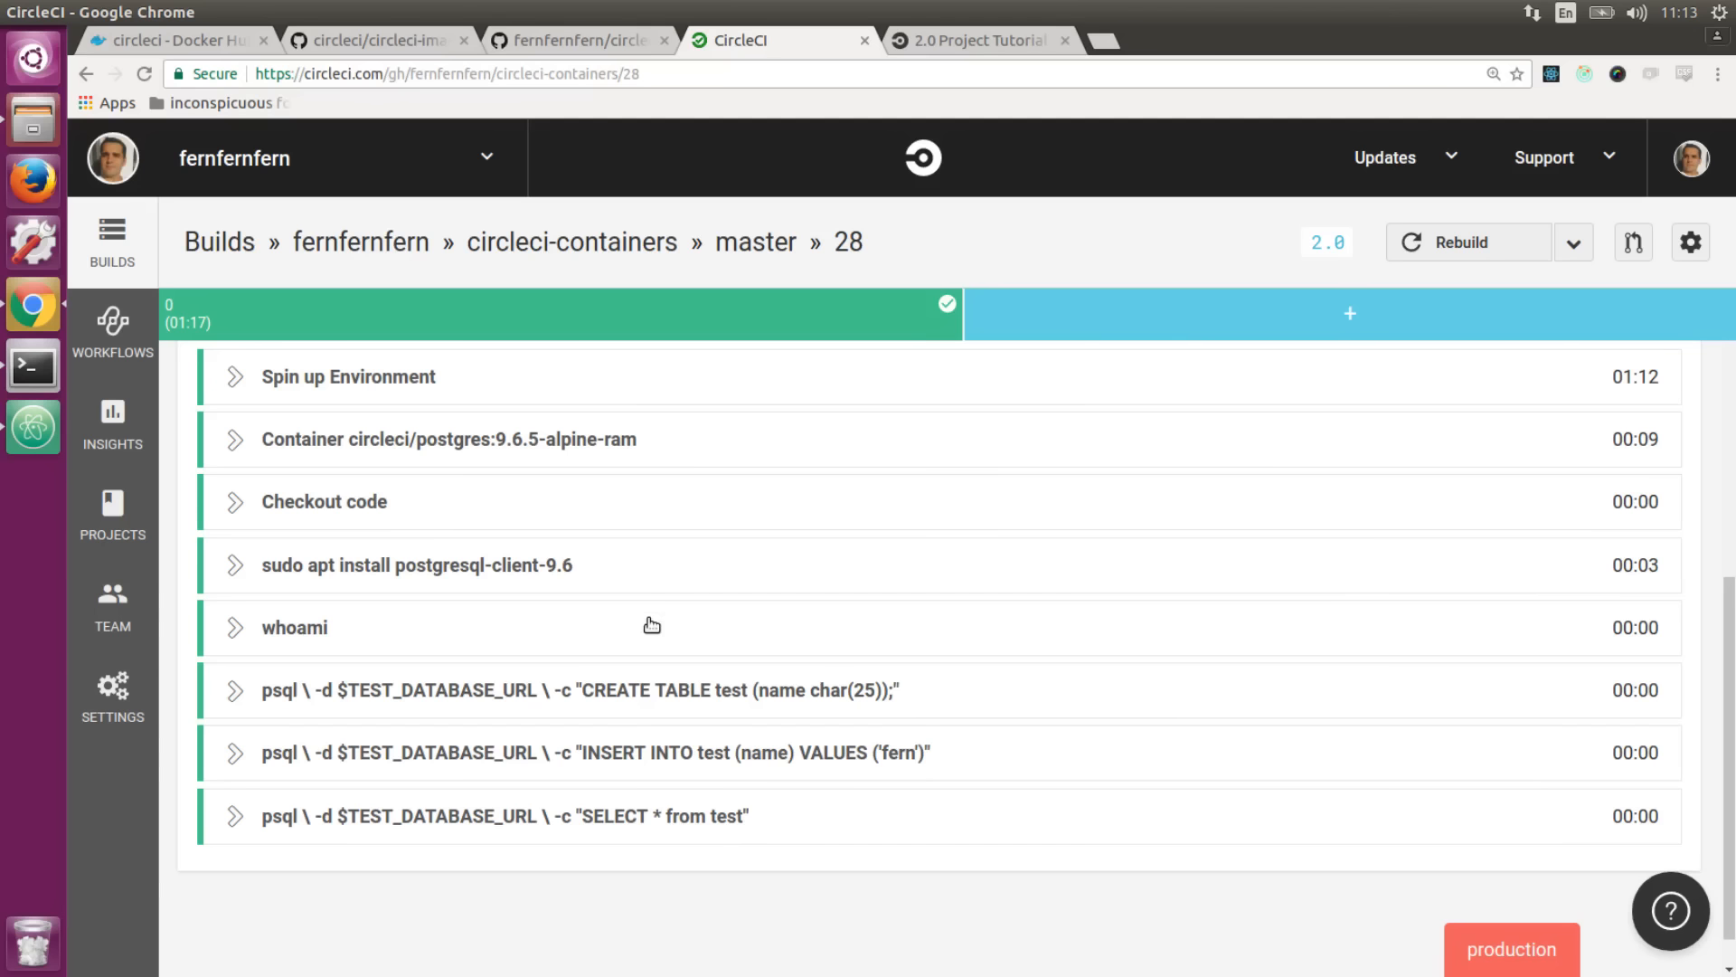
Expand the whoami and psql CREATE TABLE / INSERT step outputs, each ending with exit code 0.
click(293, 627)
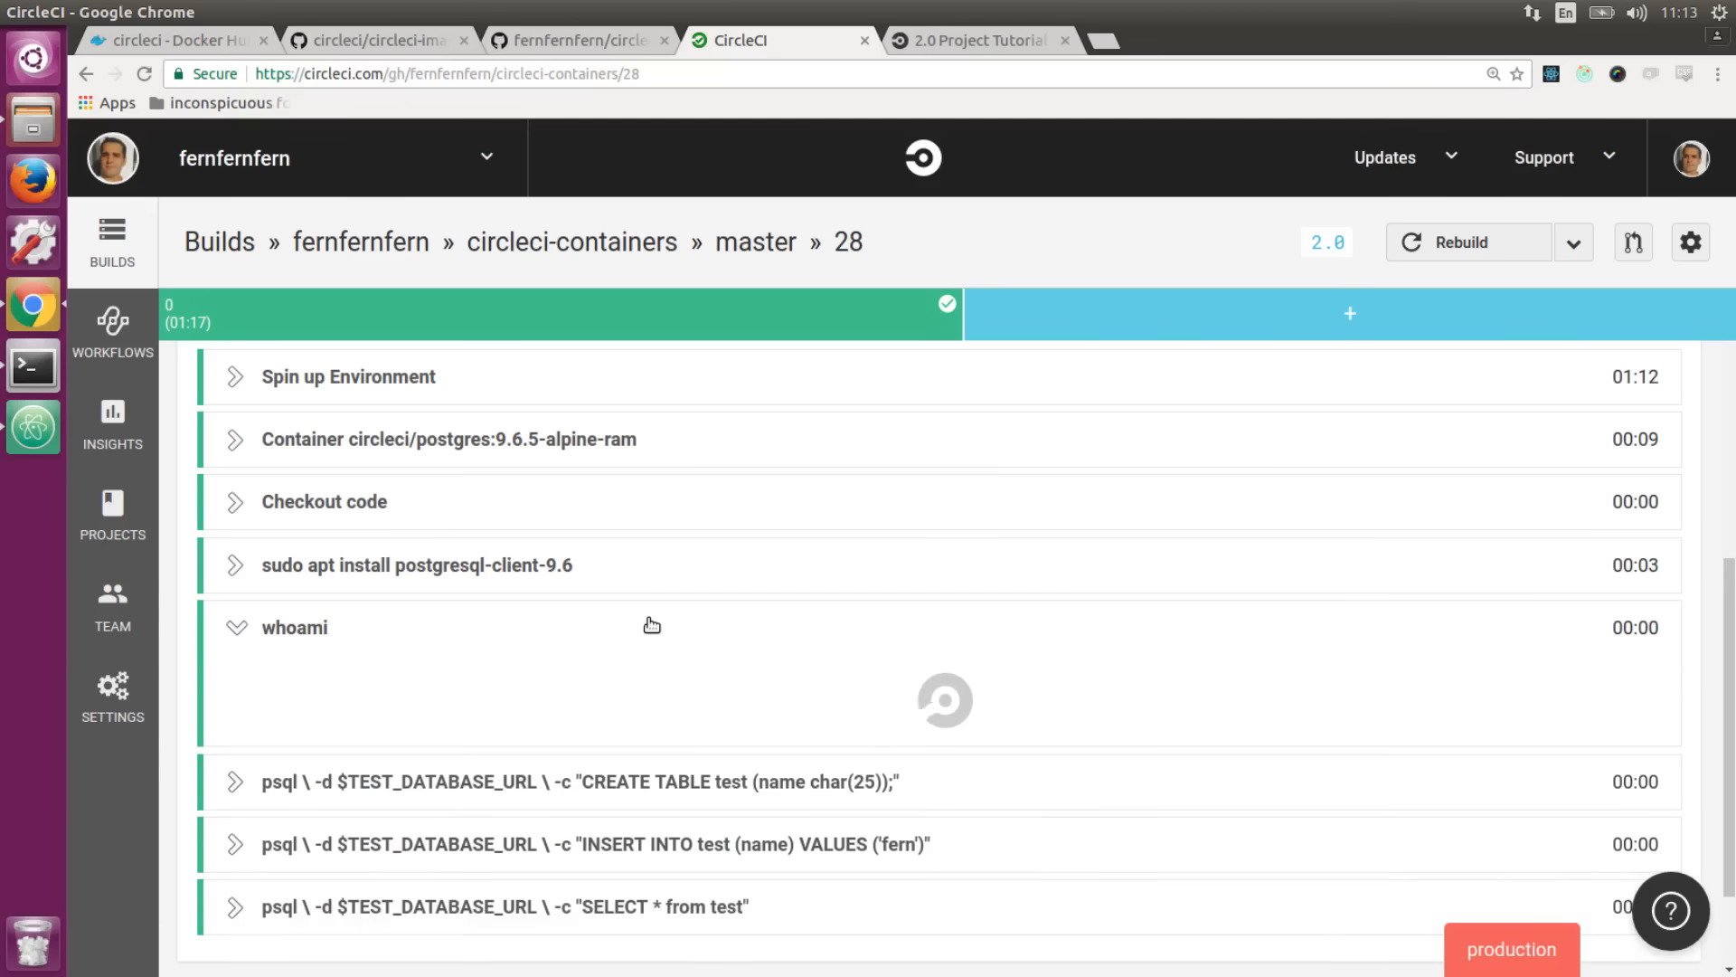
click(293, 627)
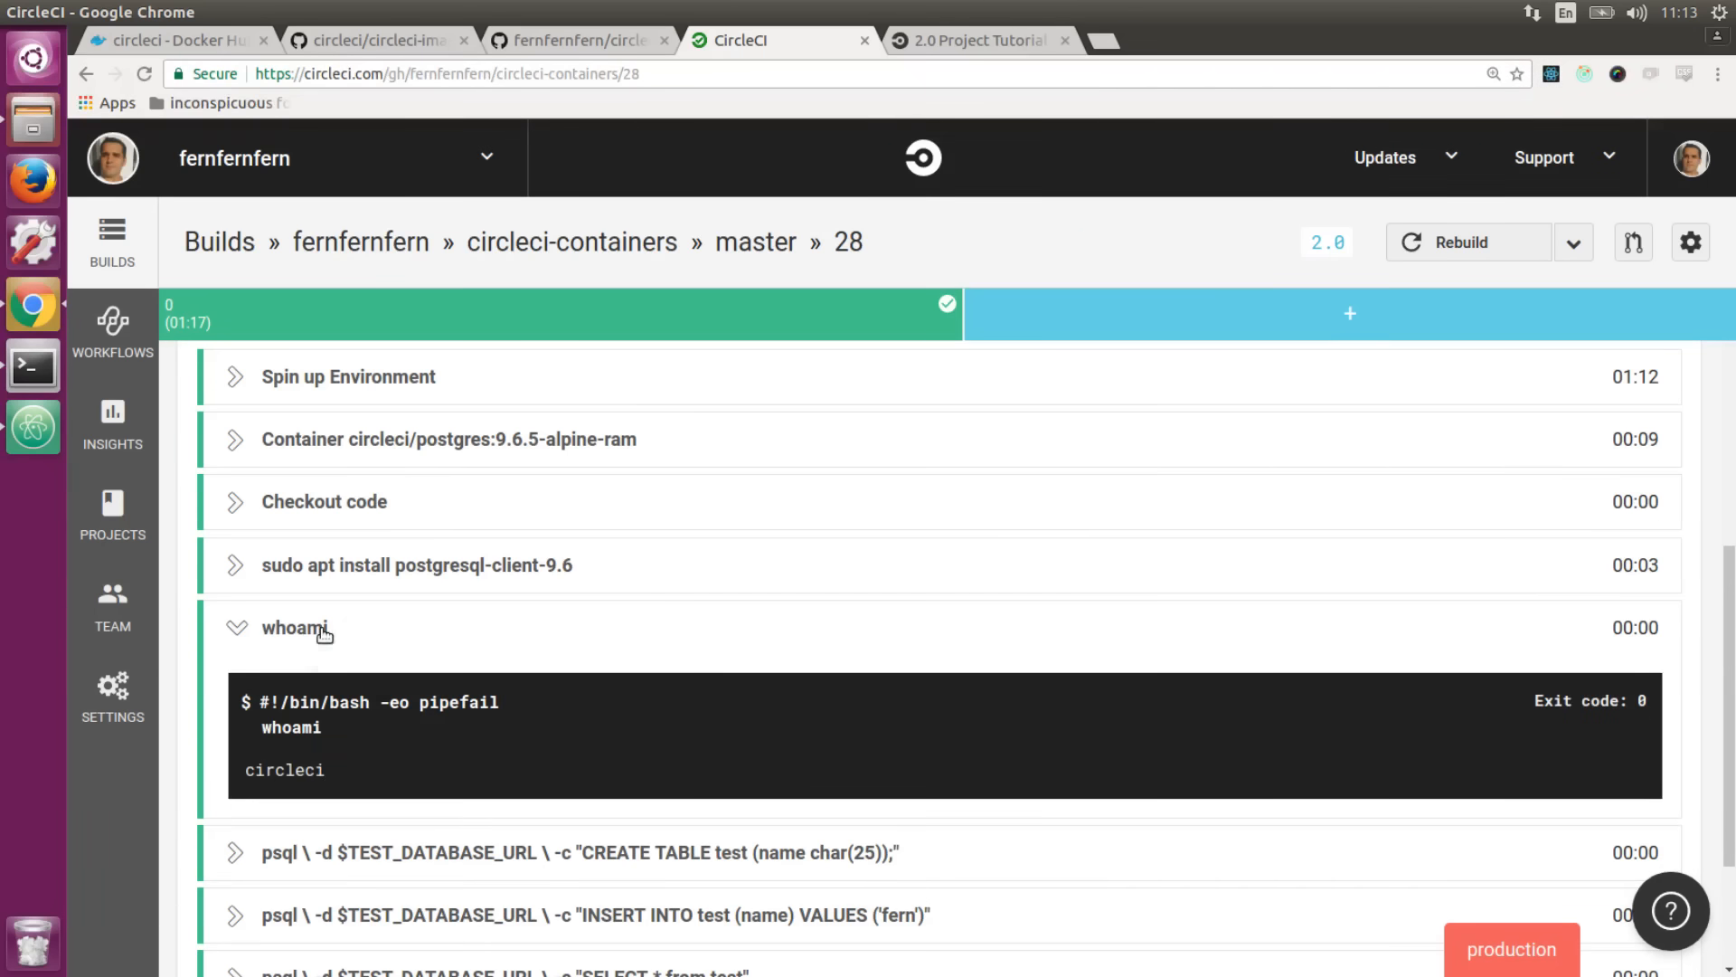
click(295, 627)
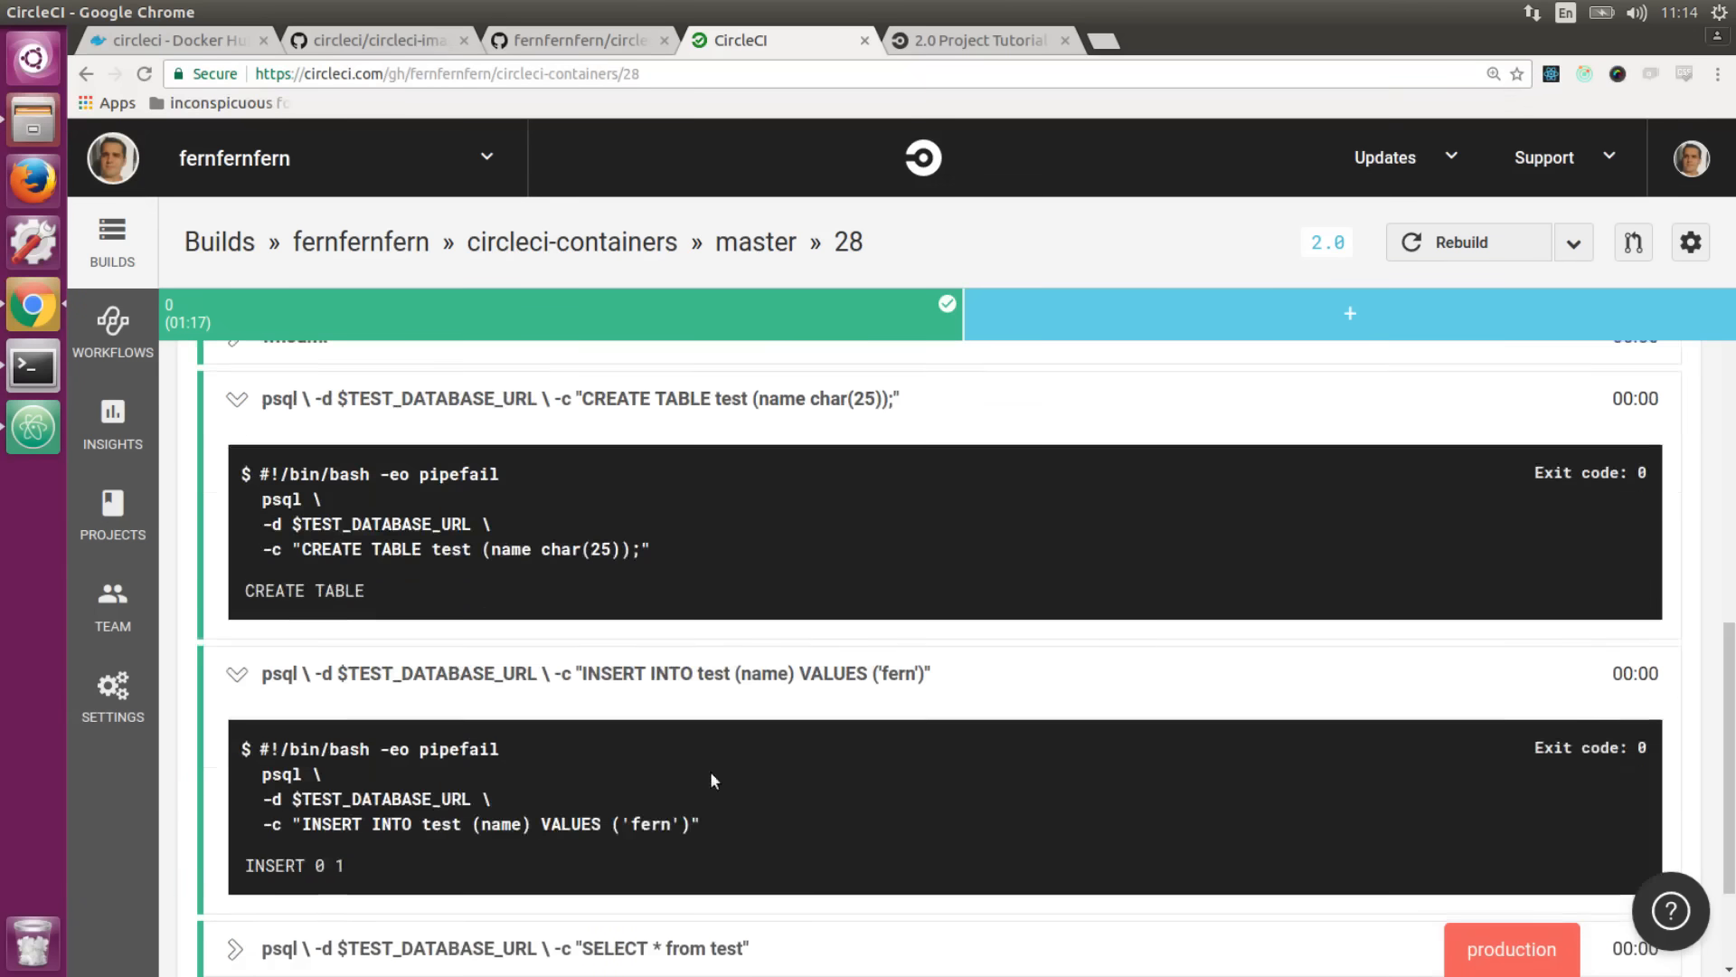
scroll(down, 3)
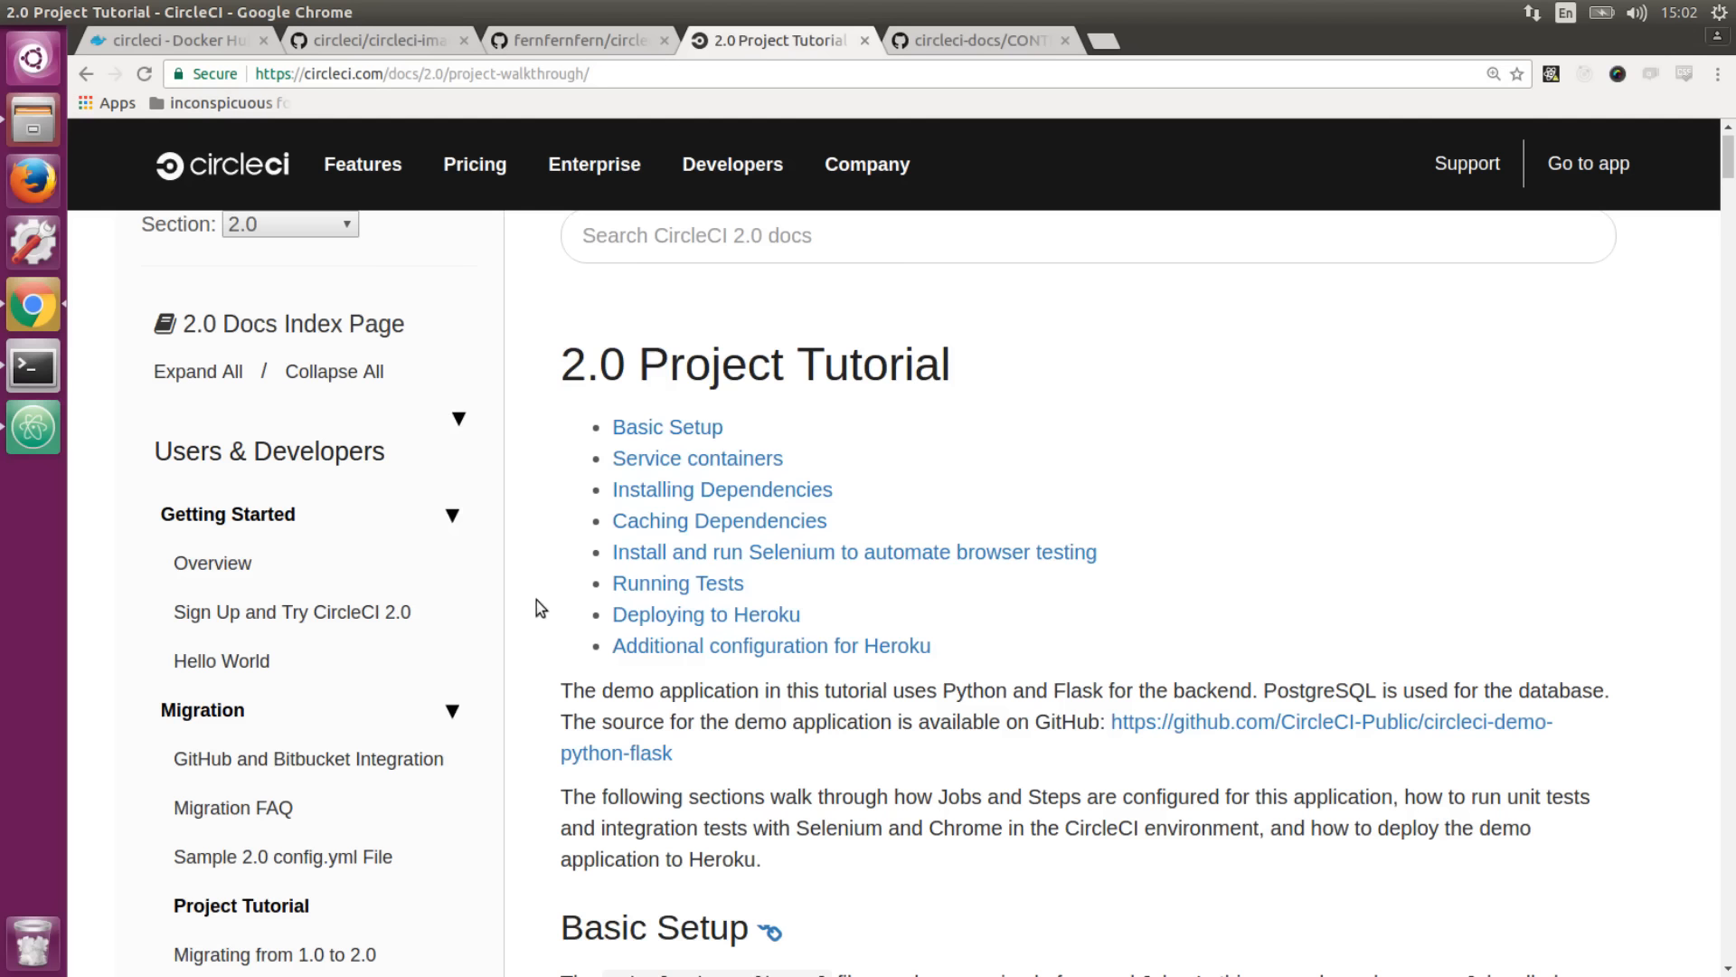
mouse_move(550, 615)
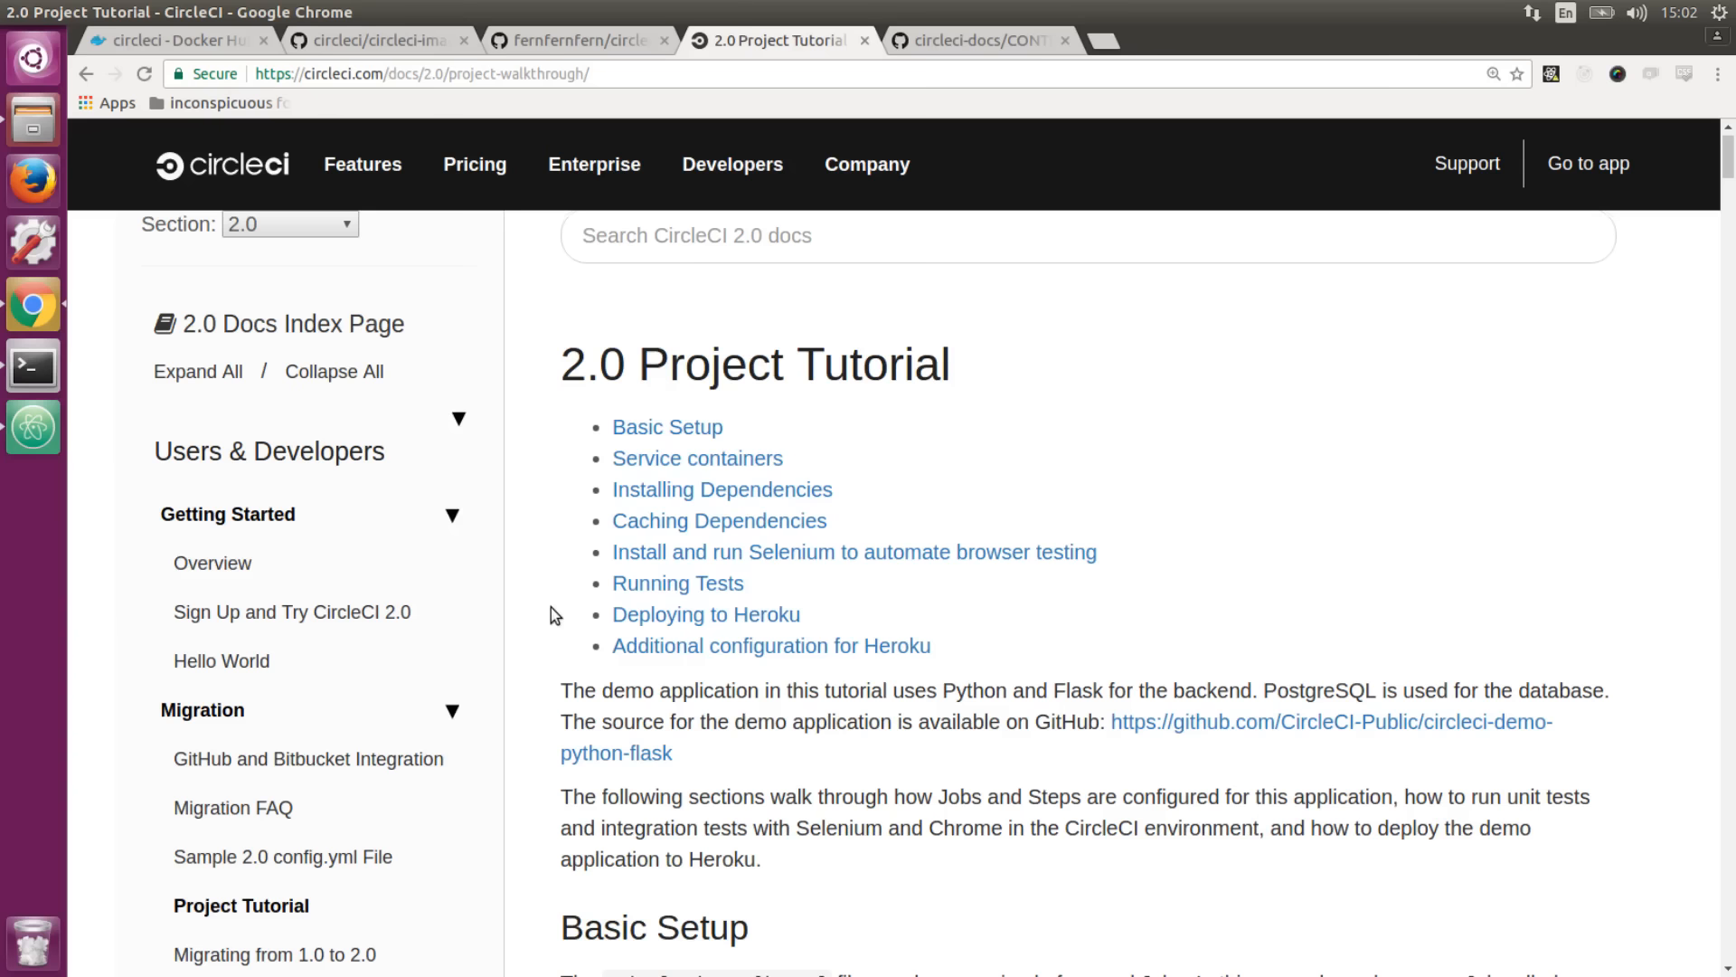
Scroll the 2.0 Project Tutorial past Basic Setup to the Service containers section.
scroll(down, 3)
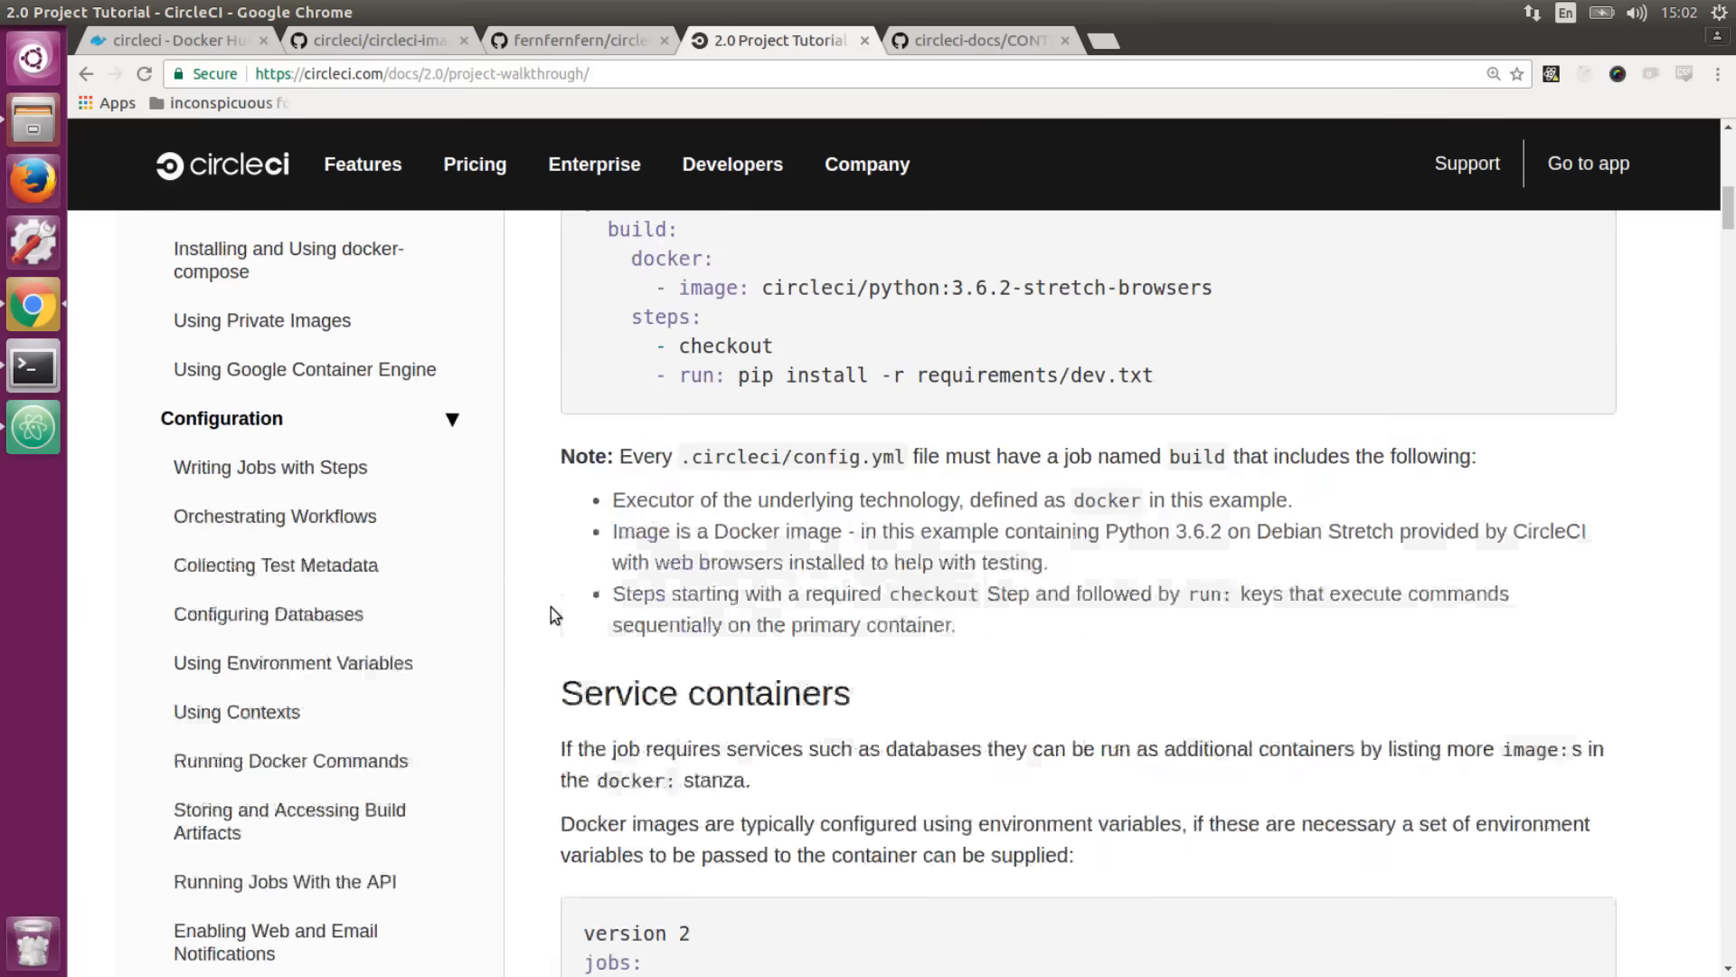